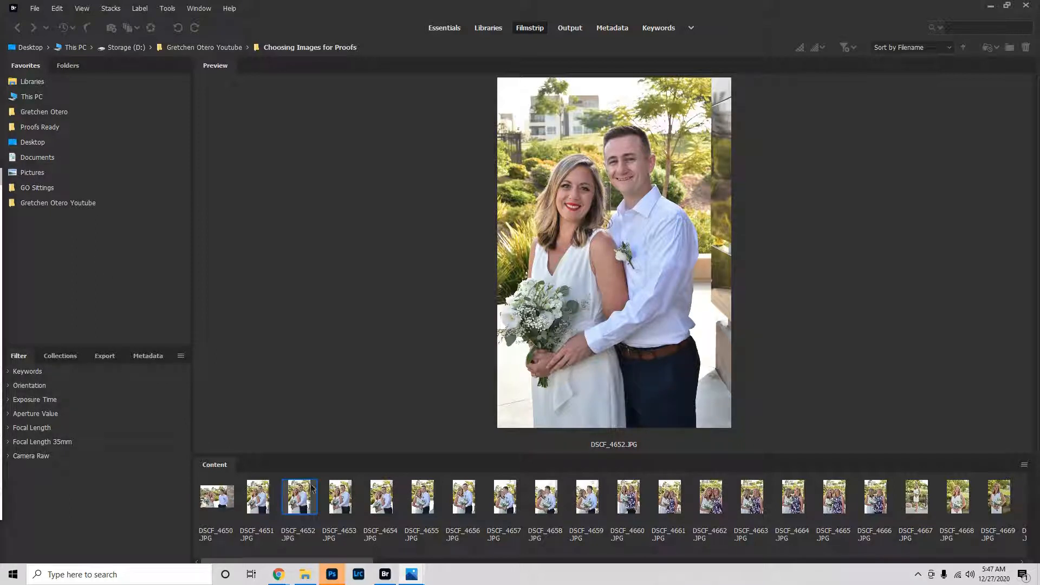
mouse_move(410, 574)
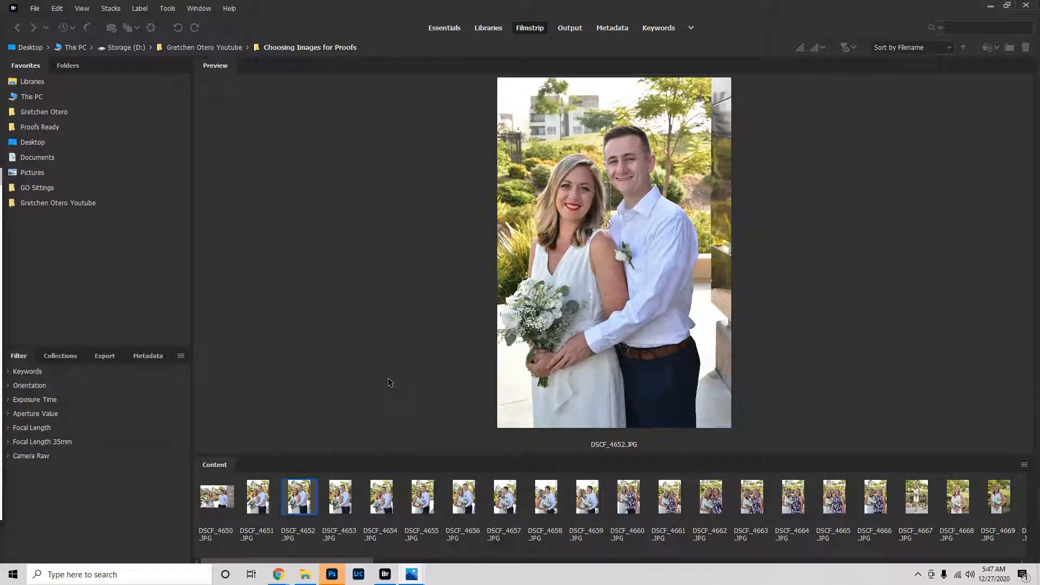
mouse_move(383, 358)
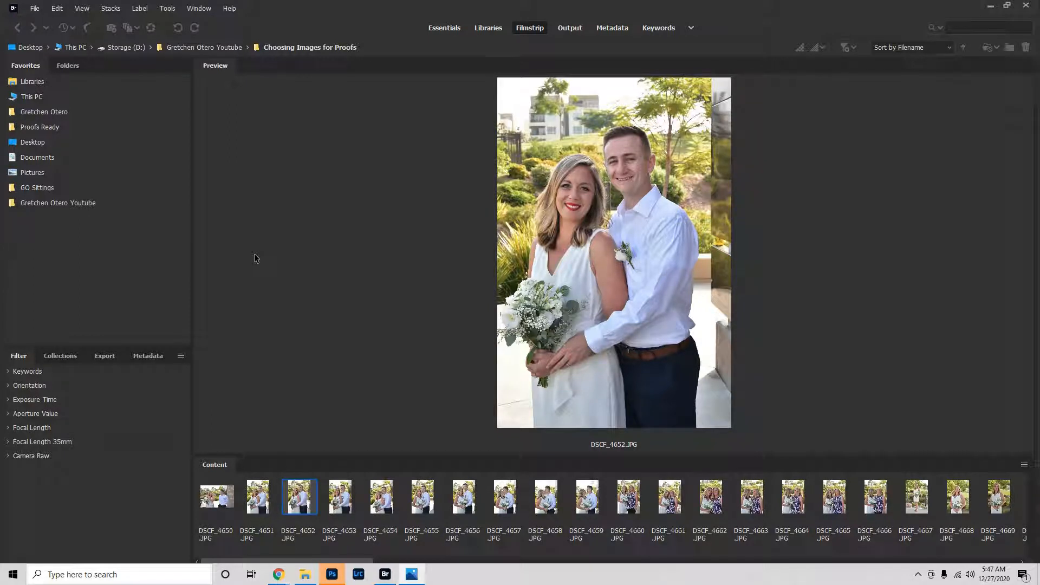
mouse_move(263, 270)
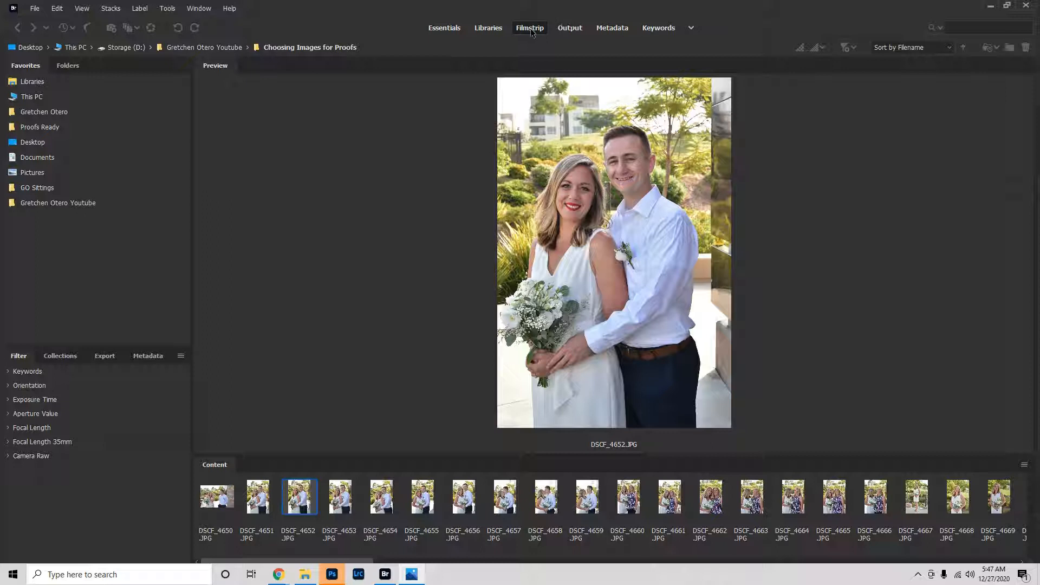
mouse_move(405, 80)
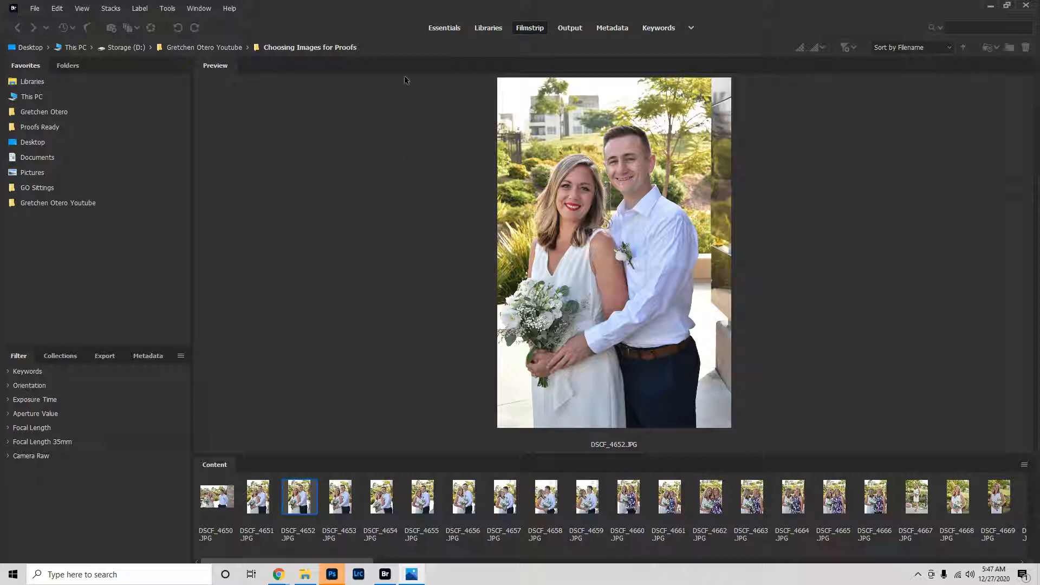
mouse_move(858, 145)
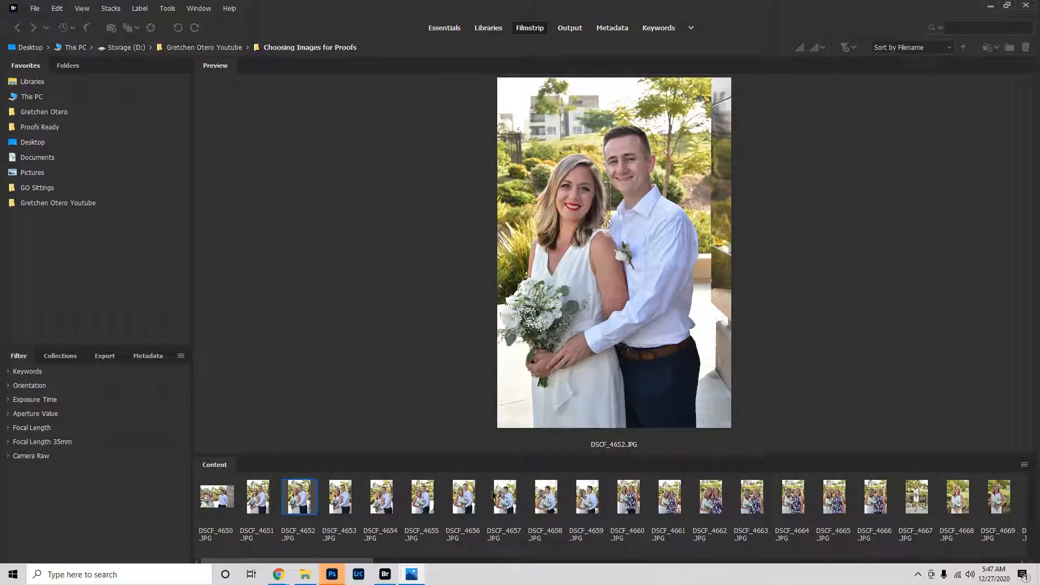
Preview the kissing-couple photo DSCF_4657, then return the filmstrip to its start.
left_click(504, 496)
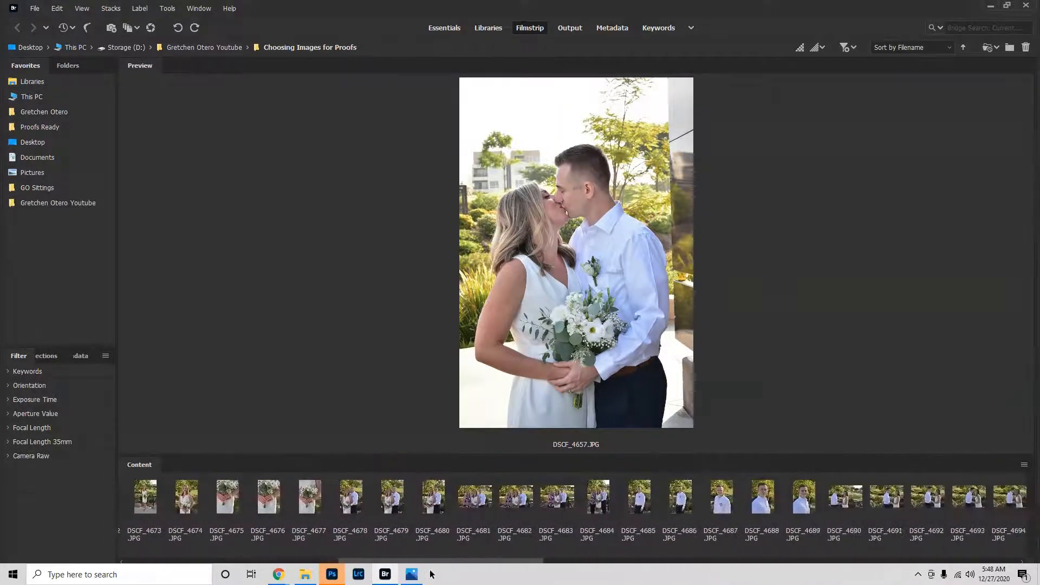
scroll("right", 3)
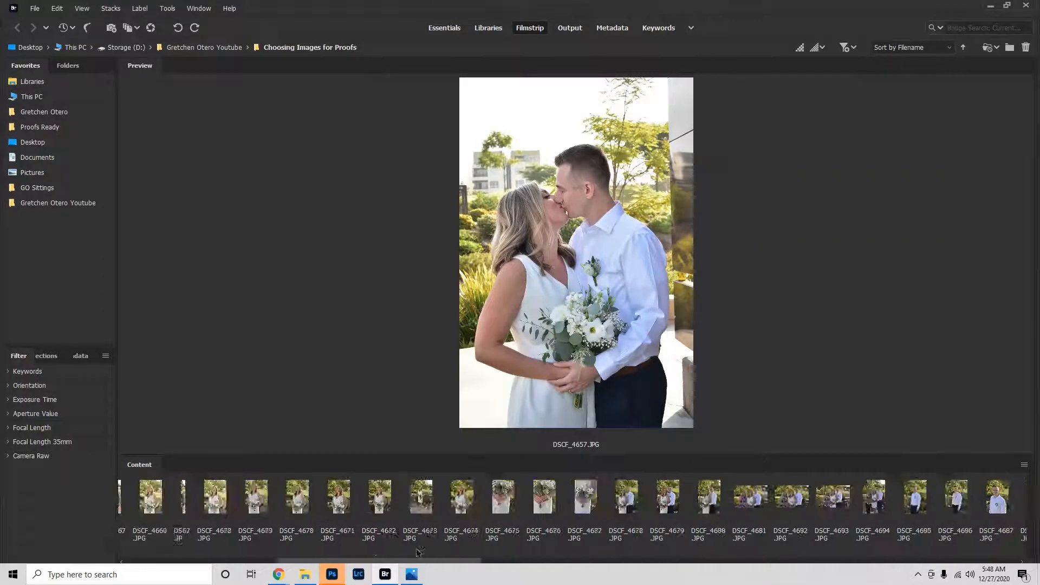
scroll("left", 3)
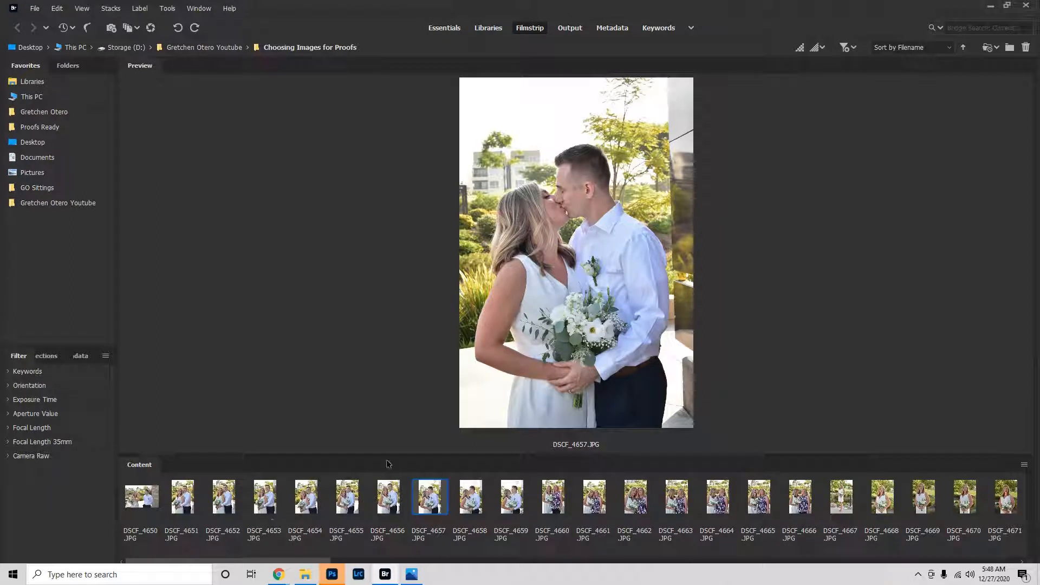
mouse_move(299, 398)
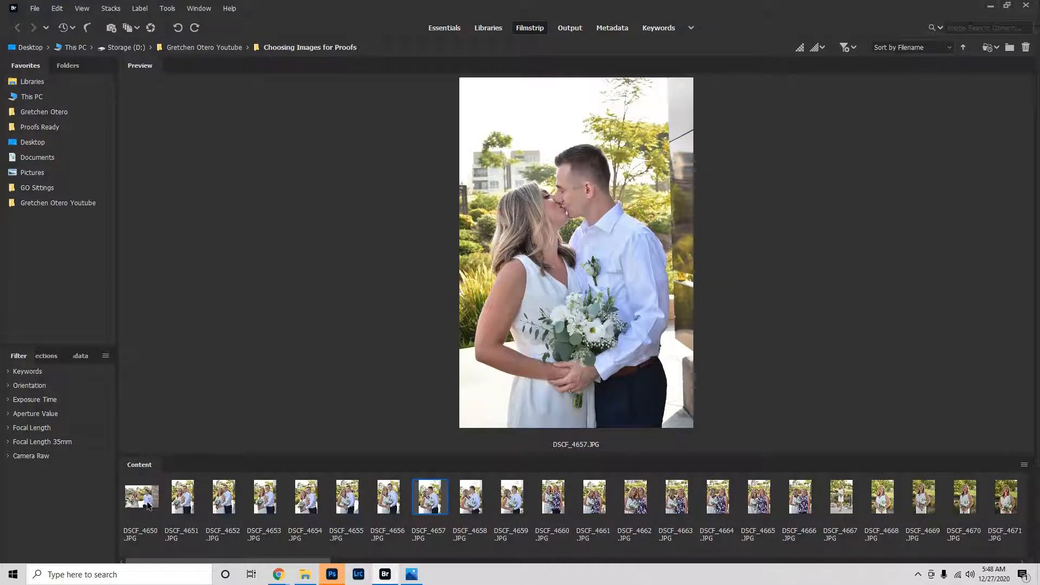
Select all 96 photos from DSCF_4650 onward and start Tools > Batch Rename.
left_click(141, 496)
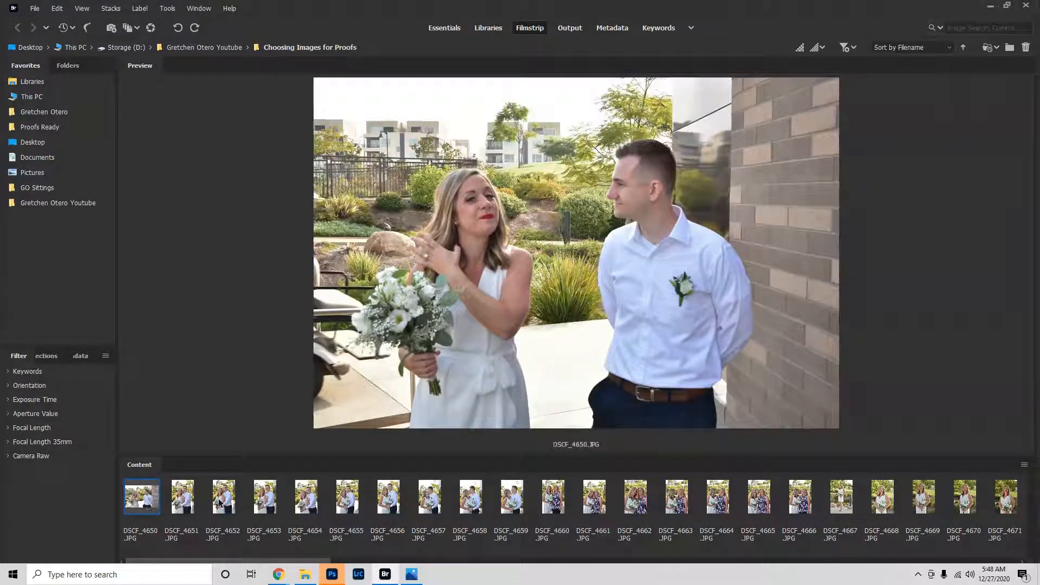
left_click(223, 496)
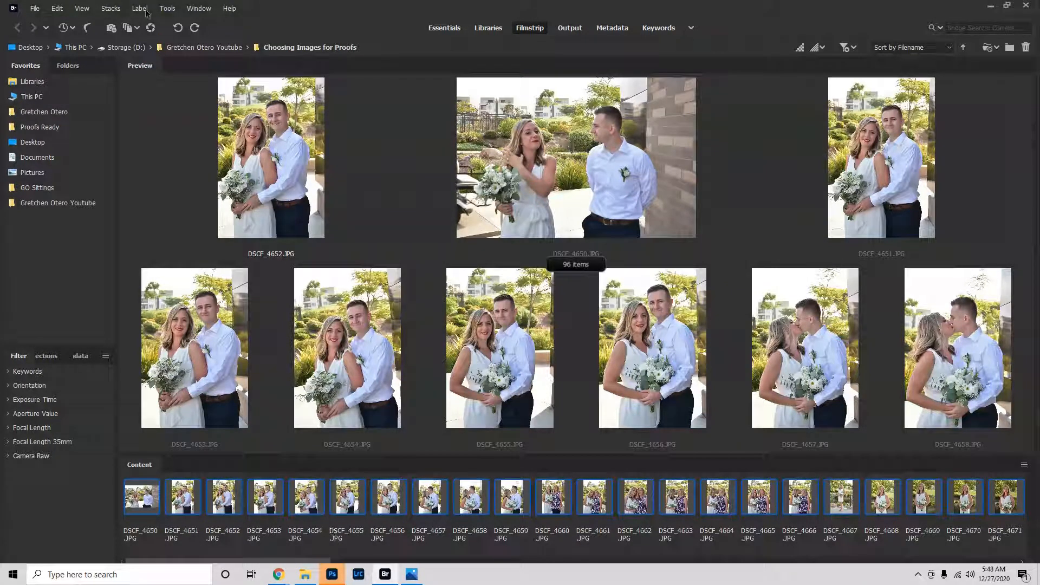
left_click(167, 8)
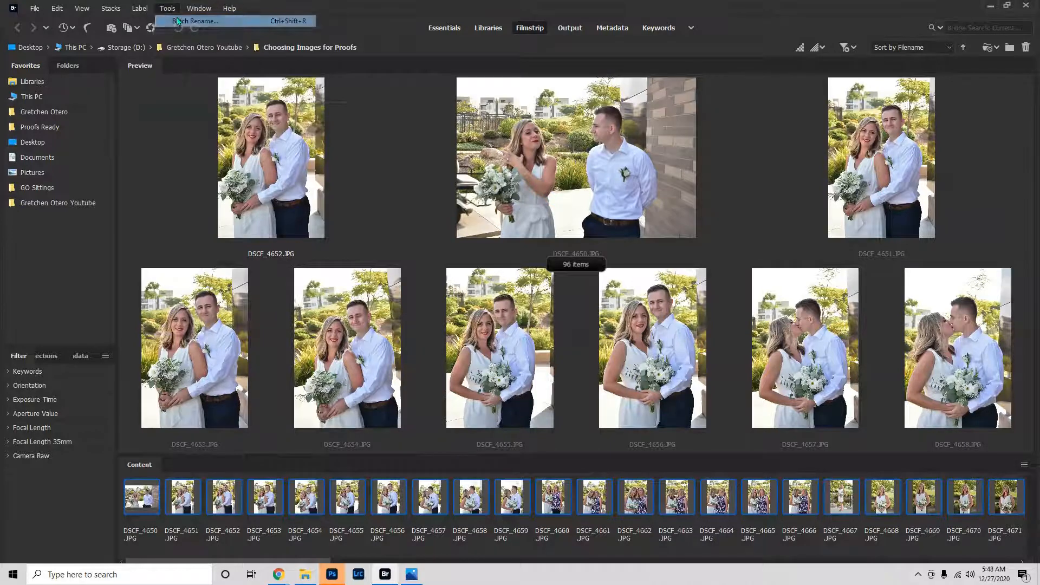
left_click(196, 20)
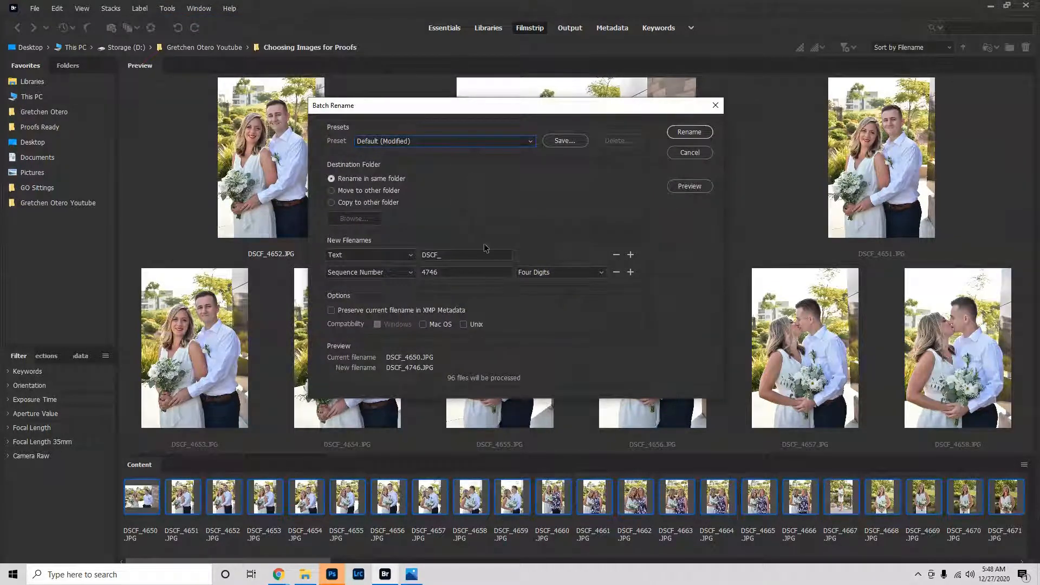
Replace the DSCF_ filename text with Smith and check the Text element options.
left_click(464, 254)
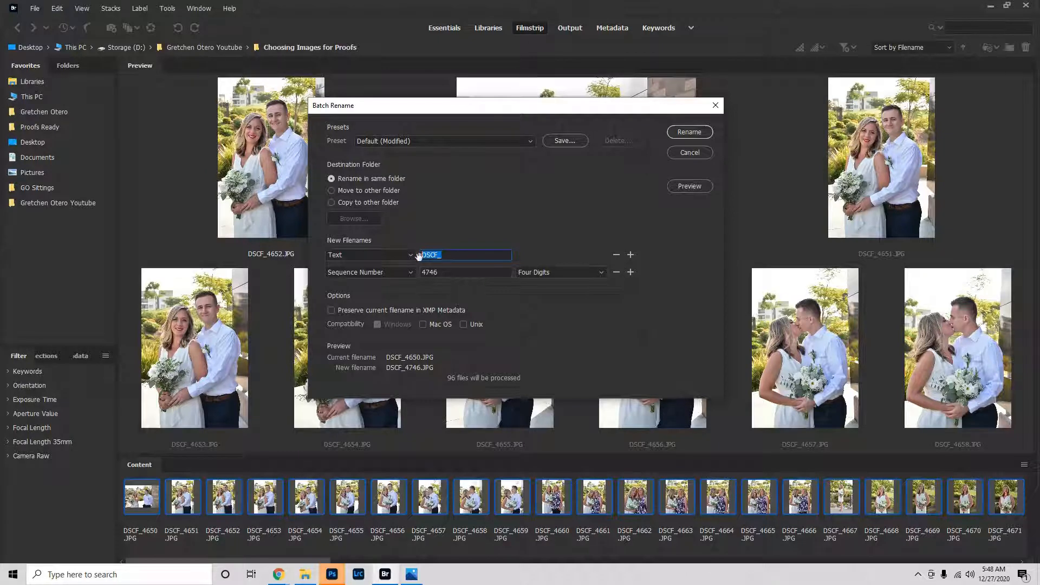
type("Smith")
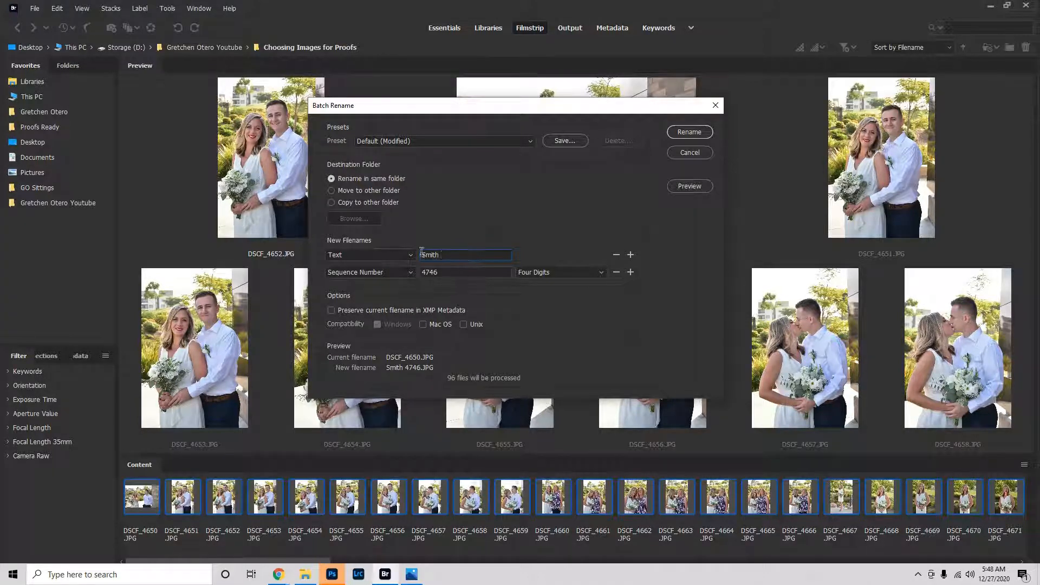
left_click(369, 254)
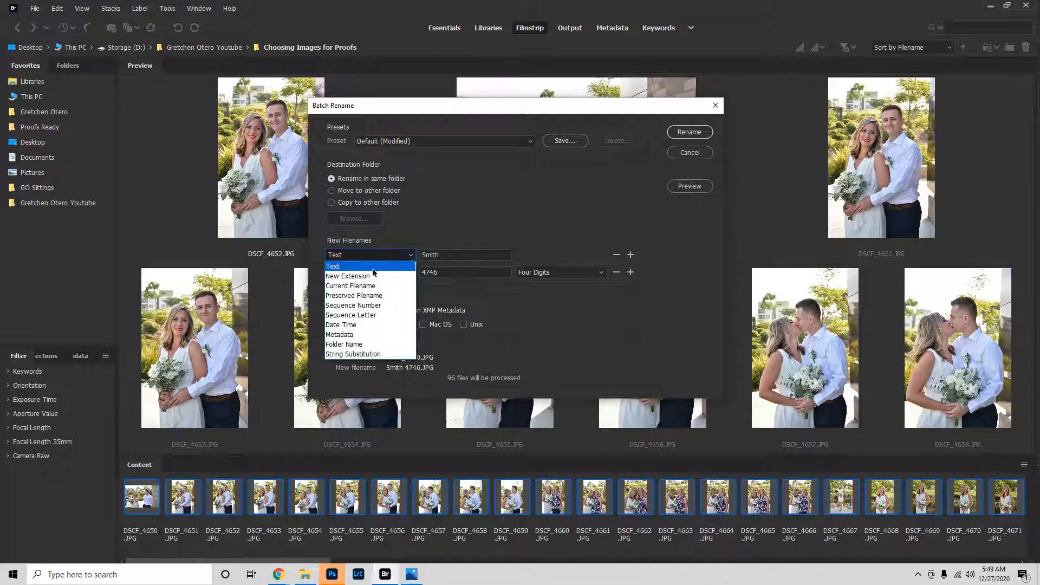
mouse_move(347, 275)
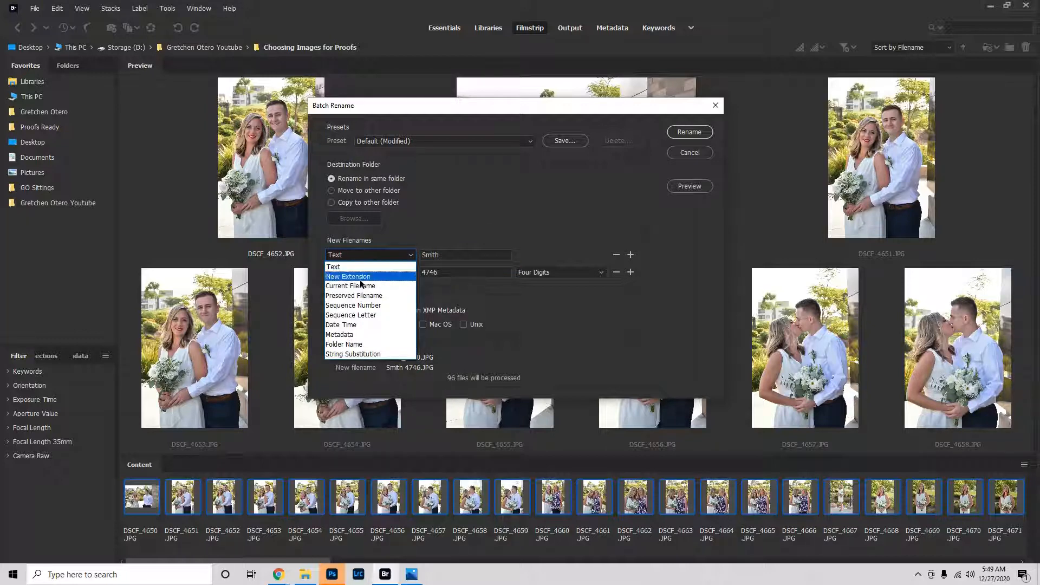
mouse_move(341, 325)
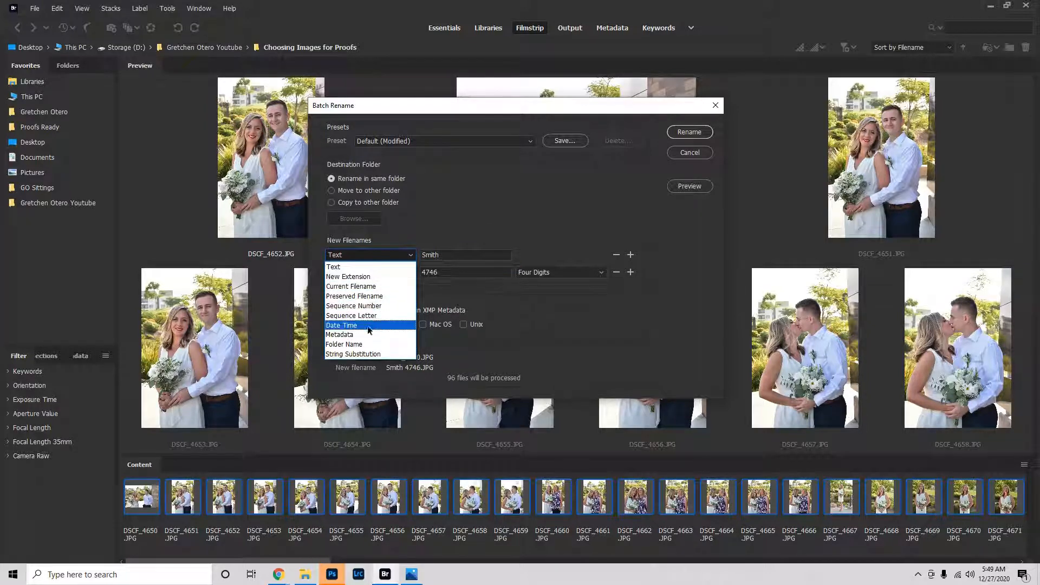
mouse_move(351, 286)
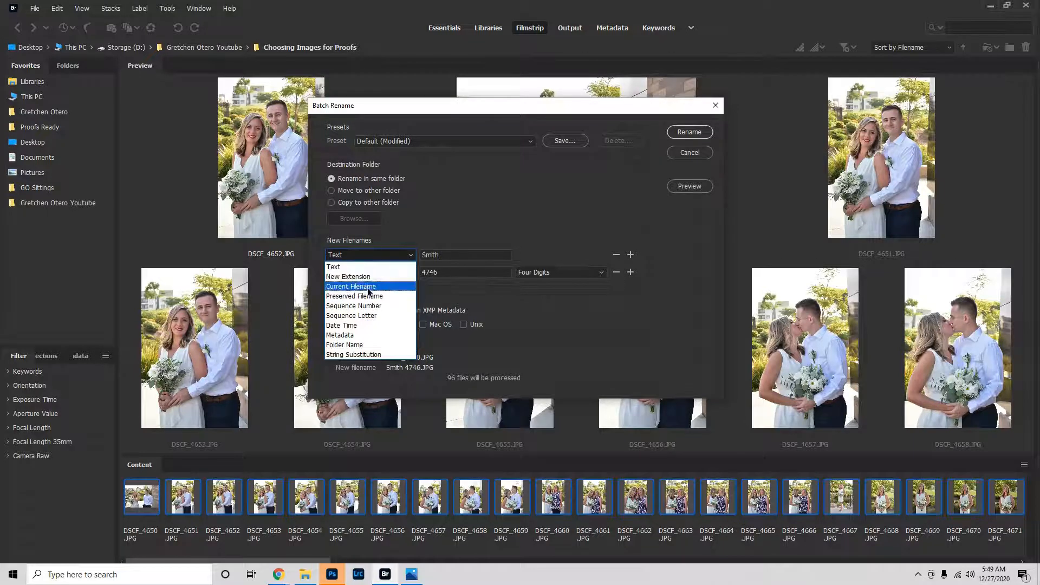
mouse_move(342, 325)
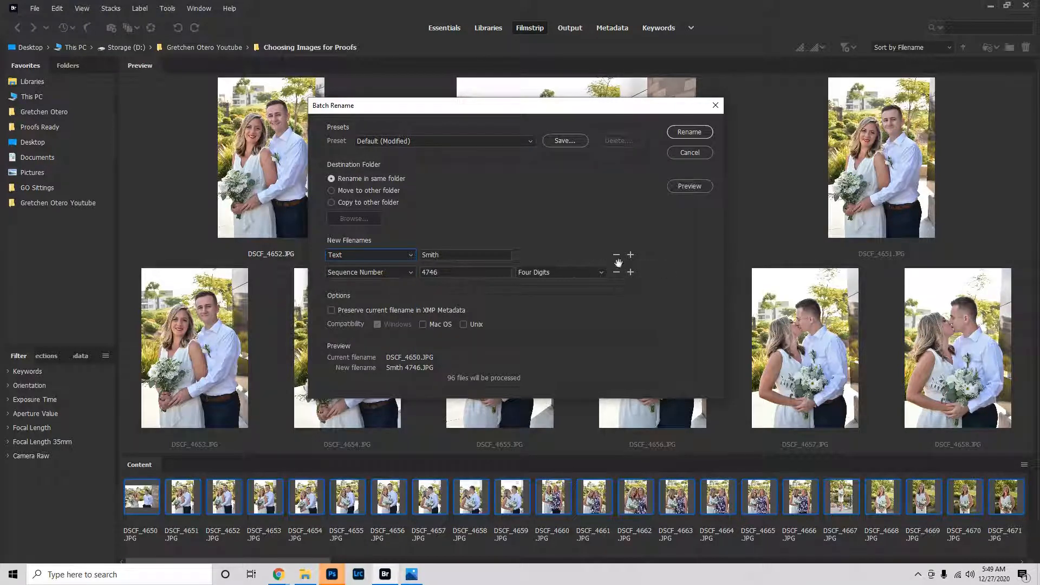
Rename the photos as 'Smith ' plus a three-digit sequence number starting at 1.
left_click(616, 272)
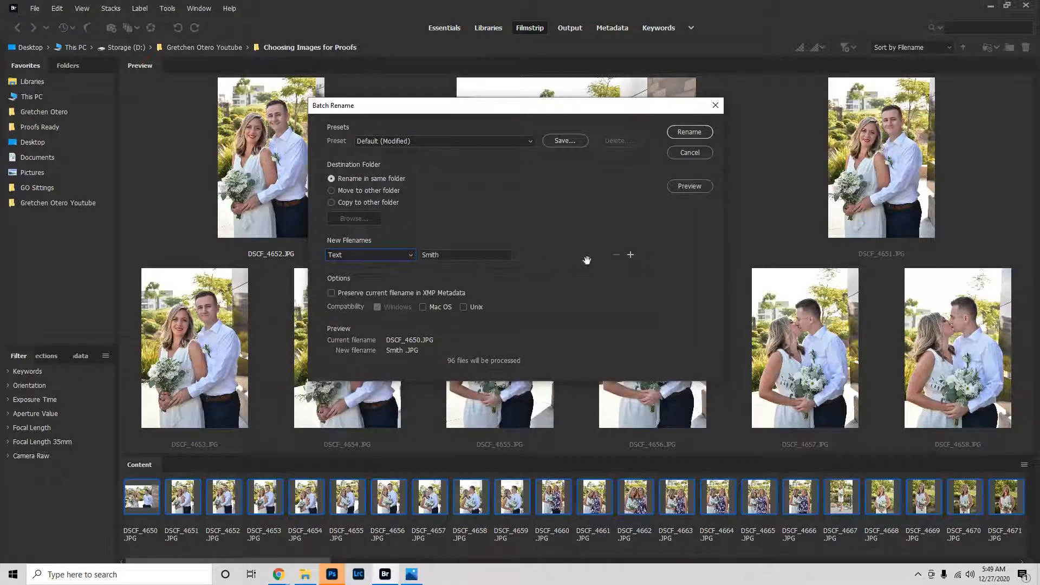
left_click(629, 254)
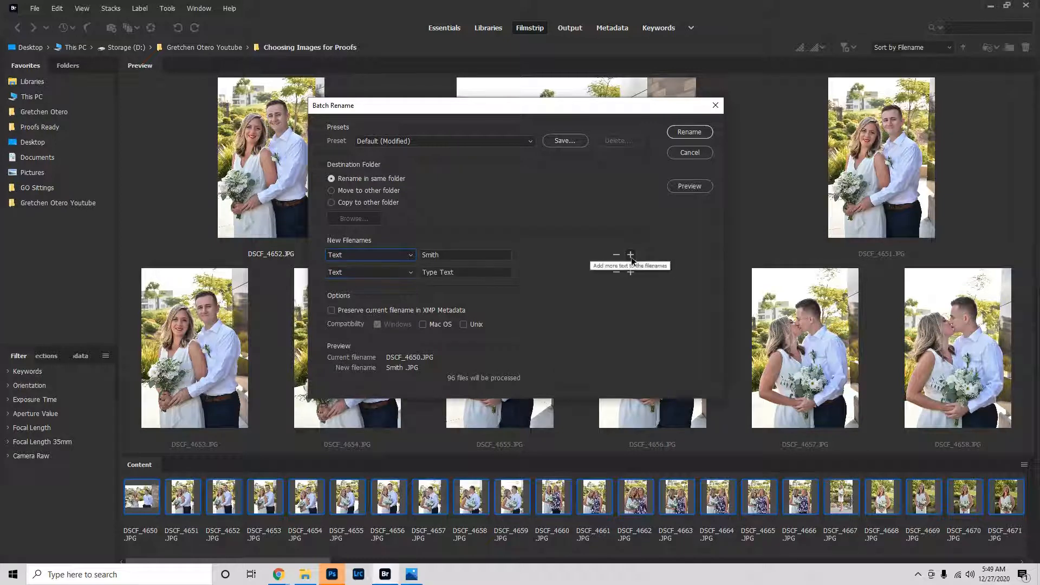
left_click(369, 272)
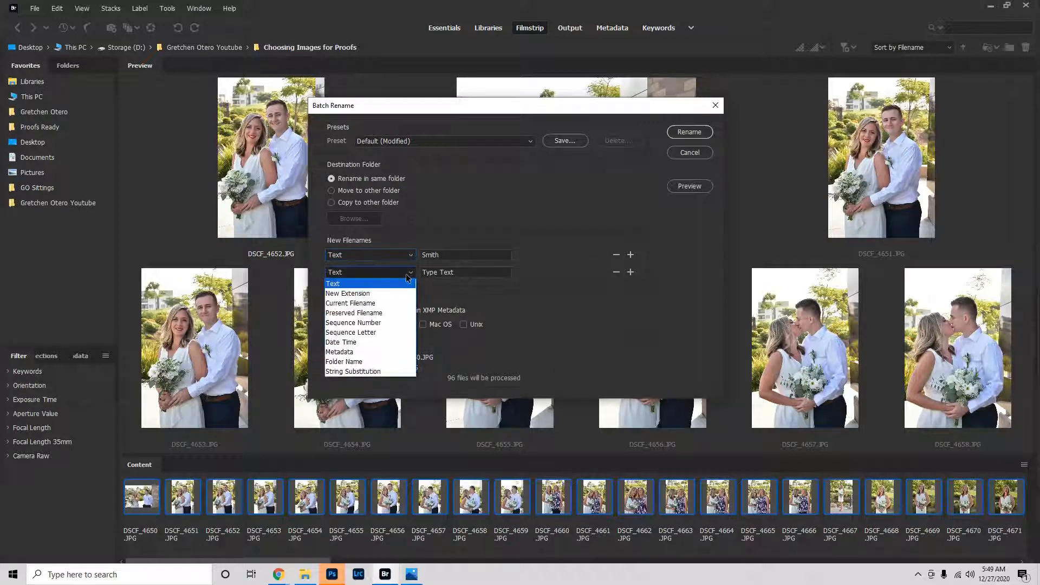
mouse_move(354, 313)
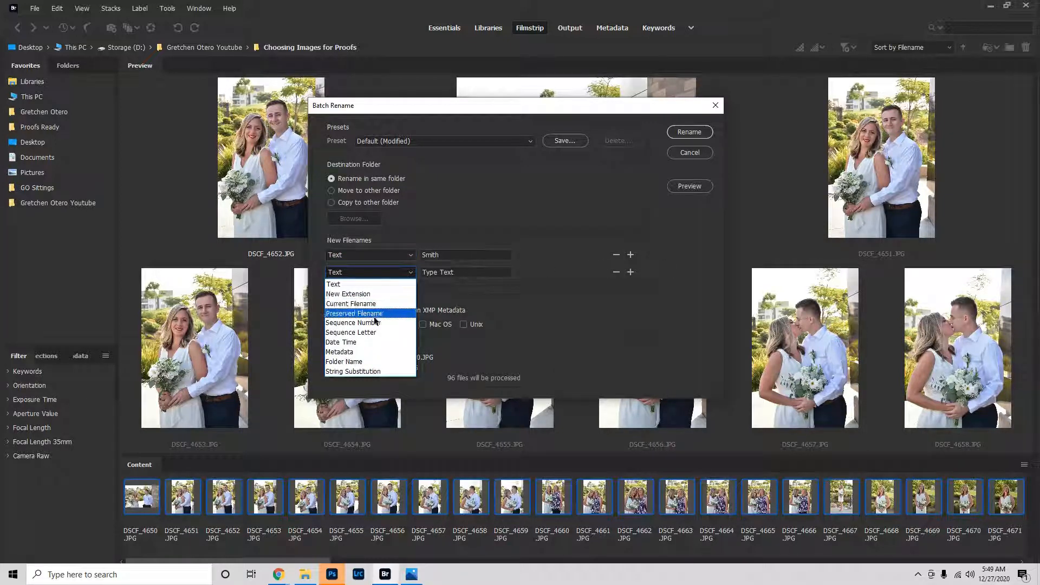
left_click(355, 323)
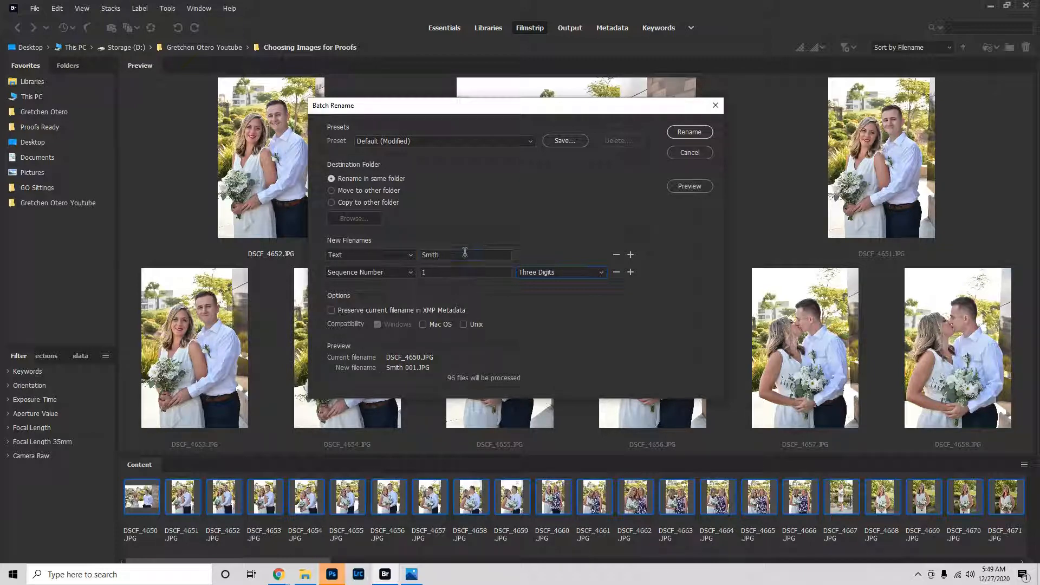
type("_")
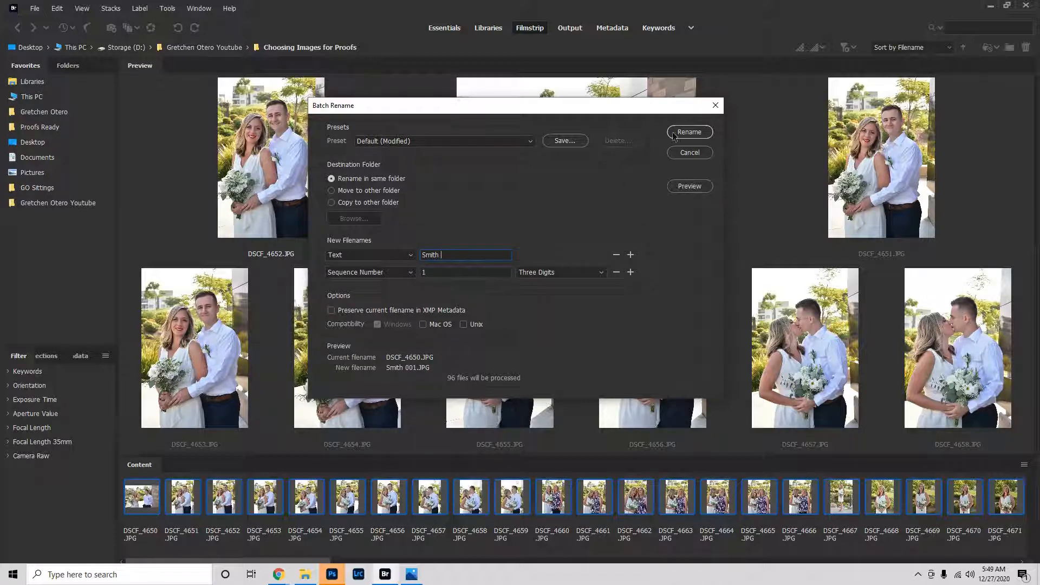
left_click(689, 131)
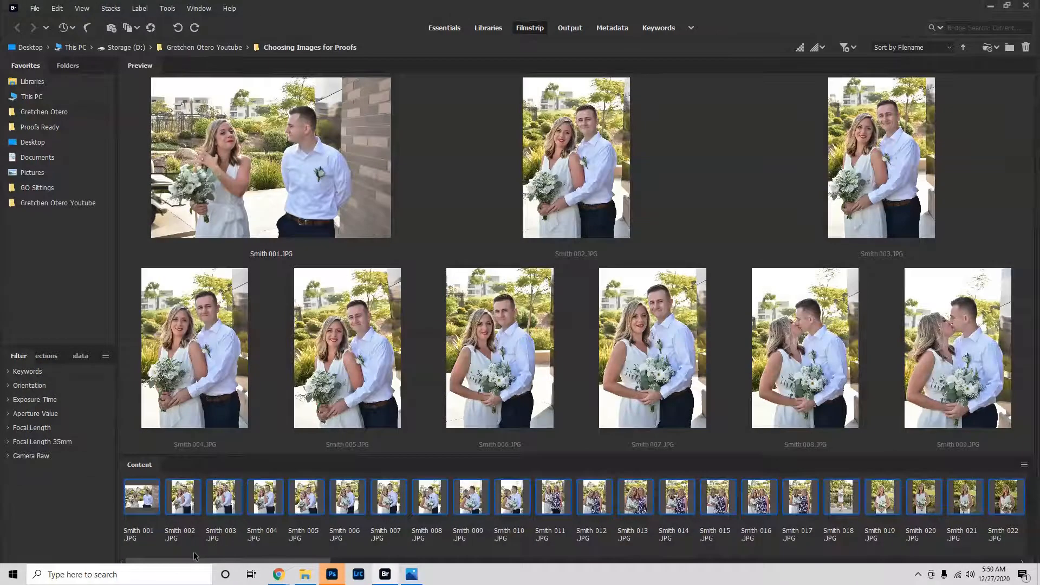
Isolate Smith 003 and give it the yellow Second label.
left_click(140, 496)
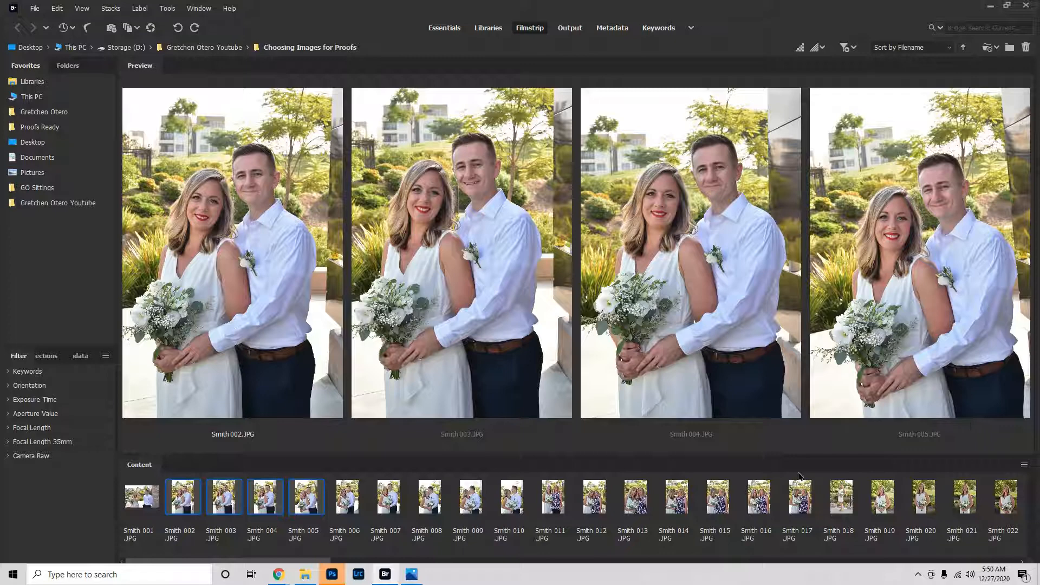
mouse_move(657, 493)
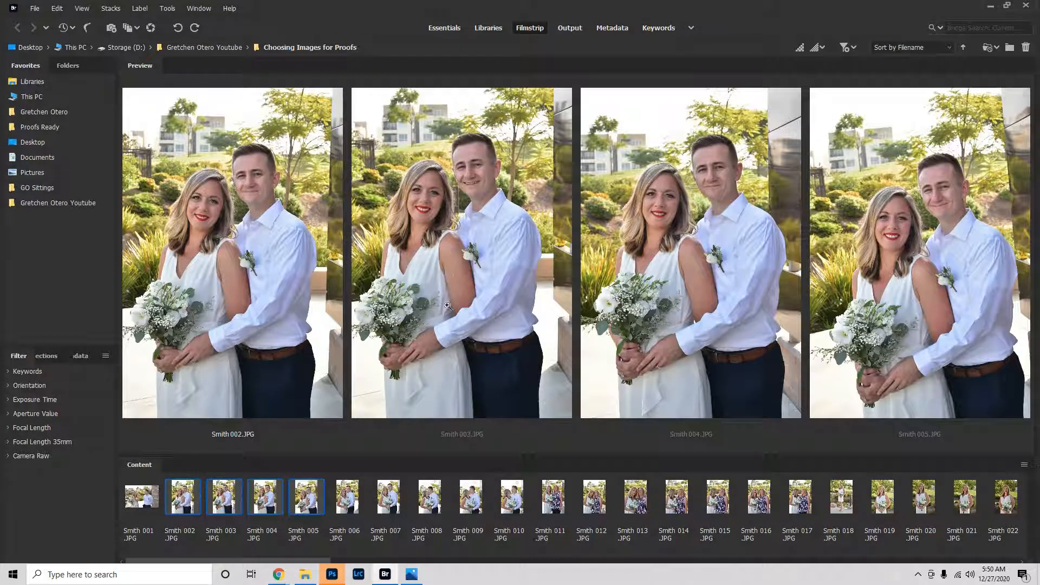
left_click(224, 496)
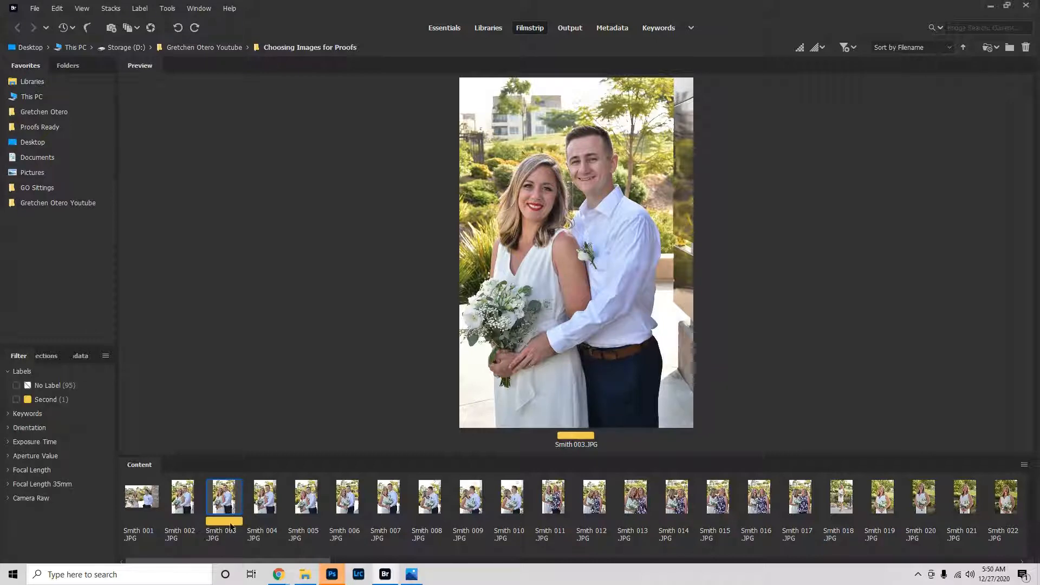
left_click(332, 574)
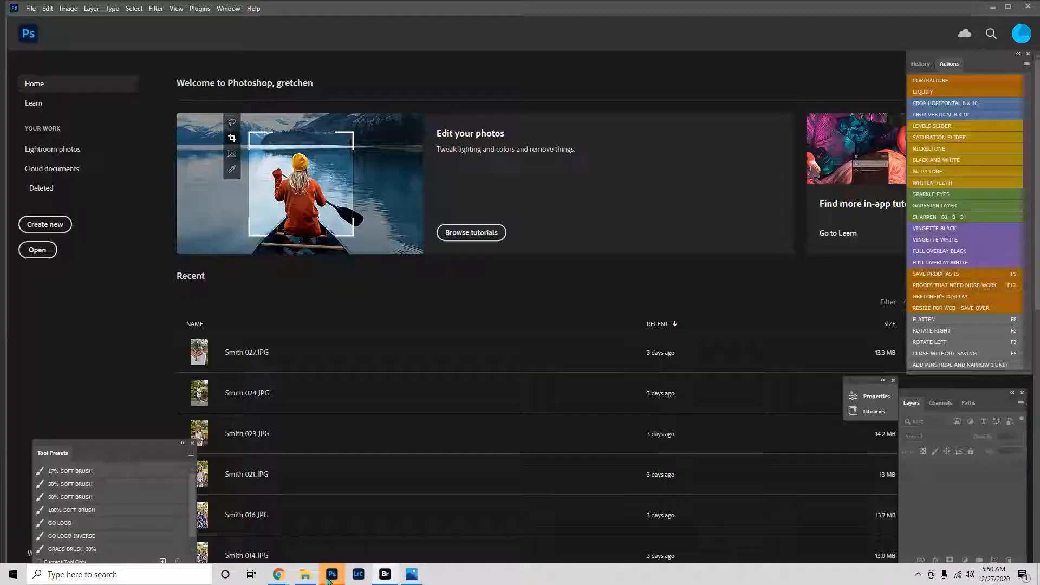
Switch from the Photoshop home screen back to Adobe Bridge via the taskbar.
left_click(384, 574)
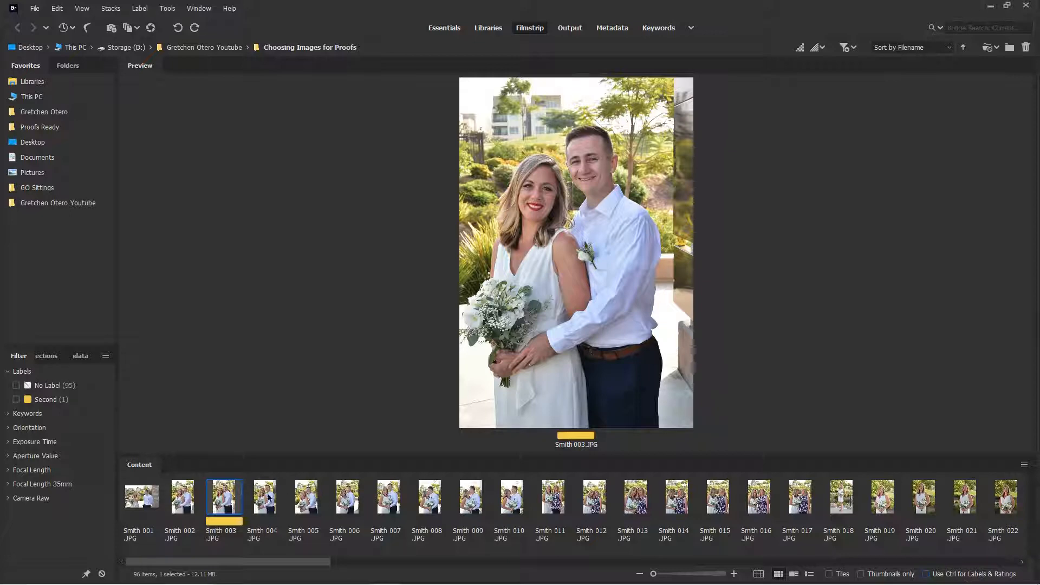
Enable 'Use Ctrl for Labels & Ratings' and label Smith 002 yellow.
left_click(263, 496)
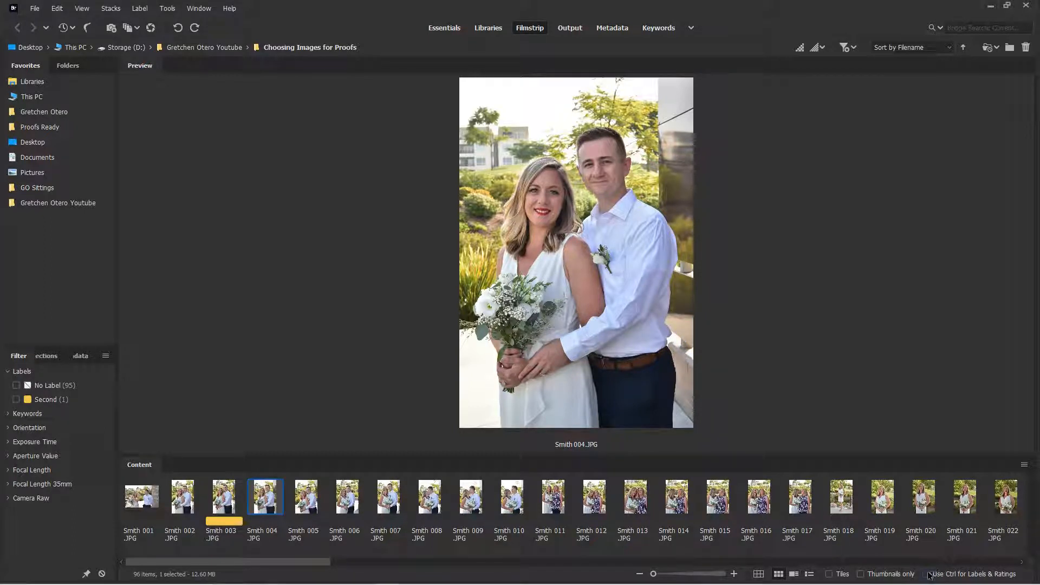
left_click(928, 573)
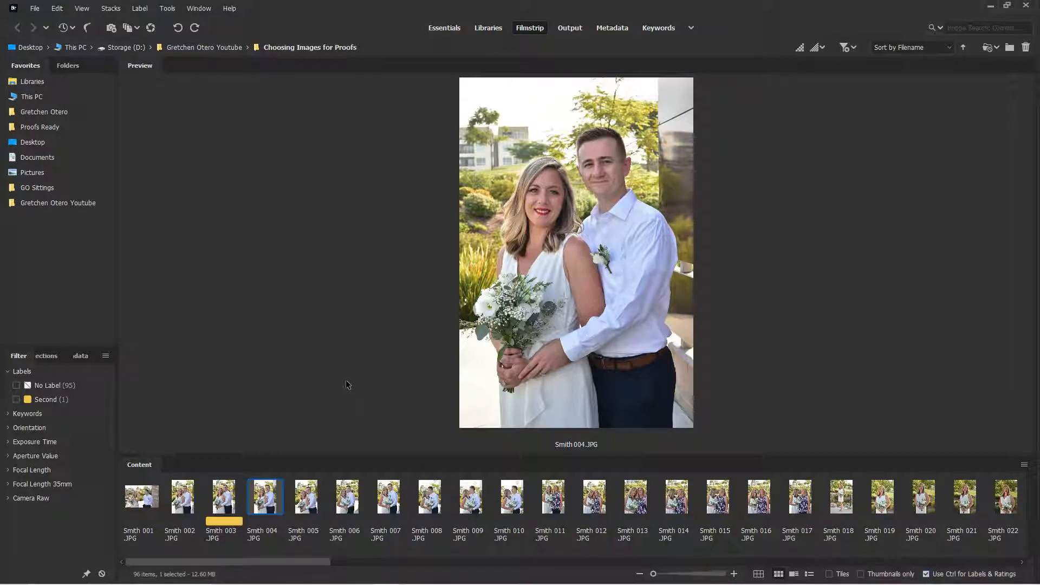
left_click(182, 496)
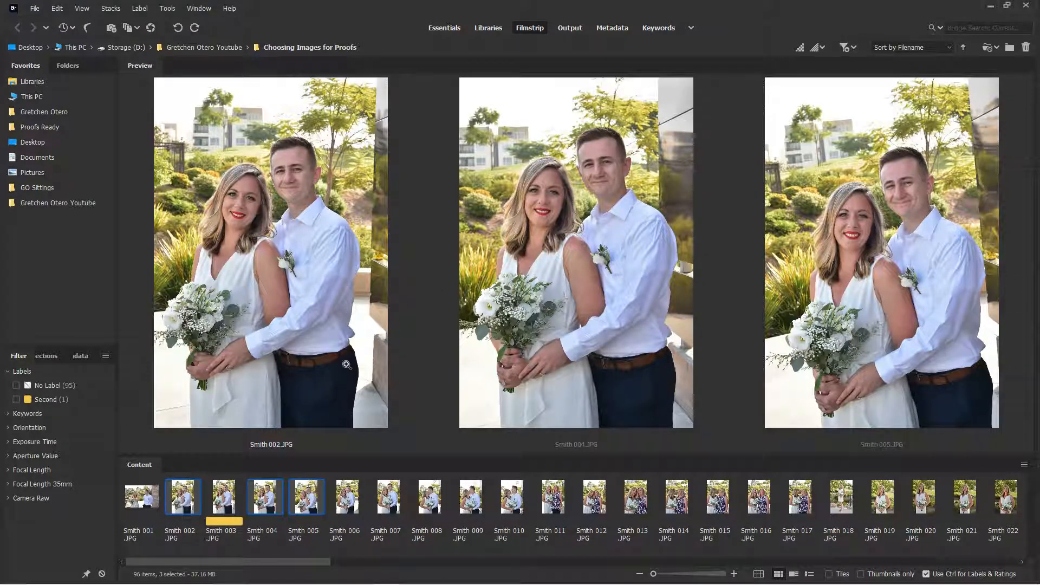
left_click(183, 496)
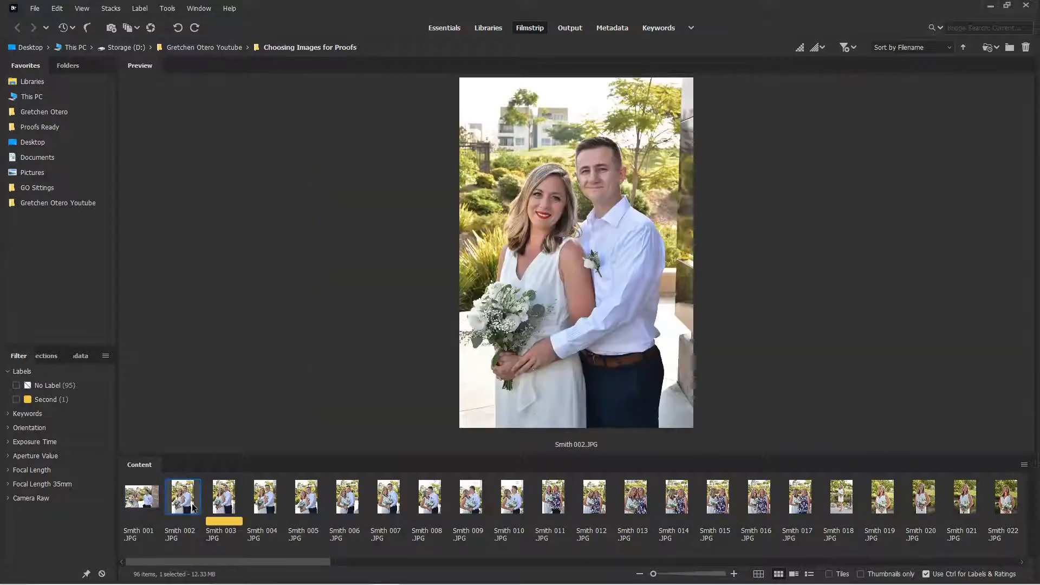
Review Smith 004 through 011, labeling Smith 006 and 009 yellow.
left_click(263, 496)
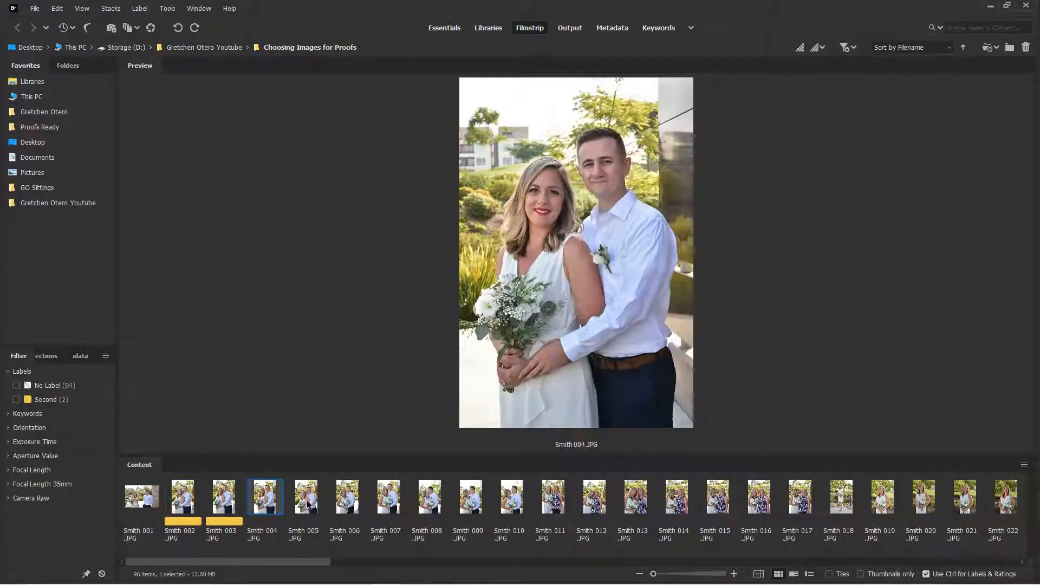
left_click(305, 496)
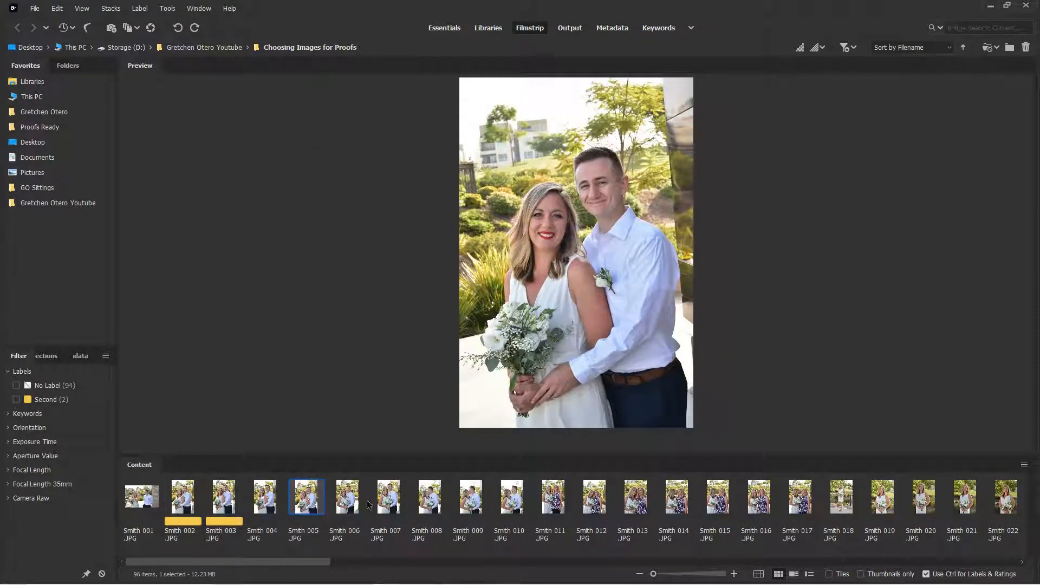
left_click(385, 496)
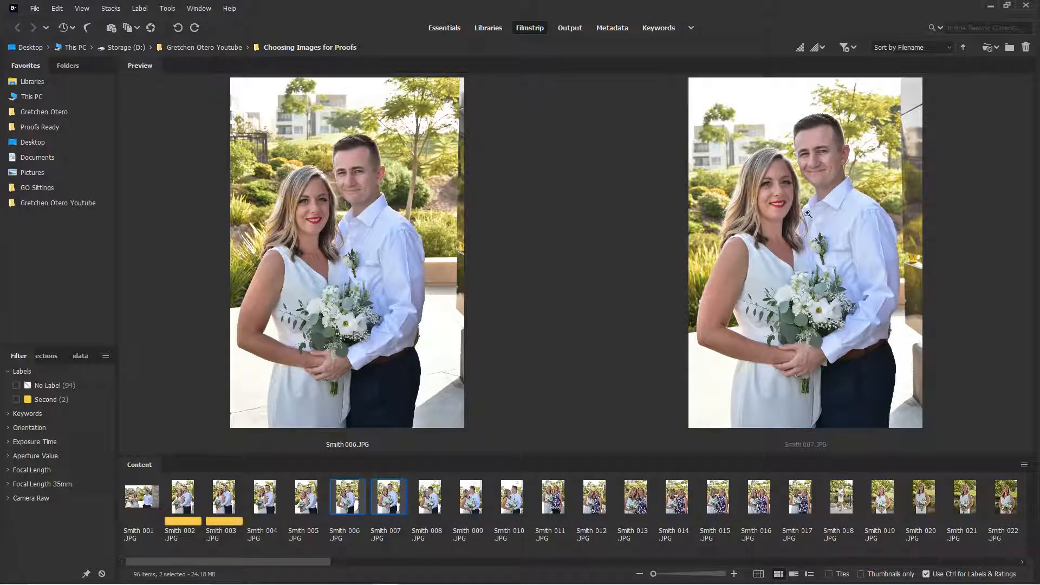
mouse_move(774, 392)
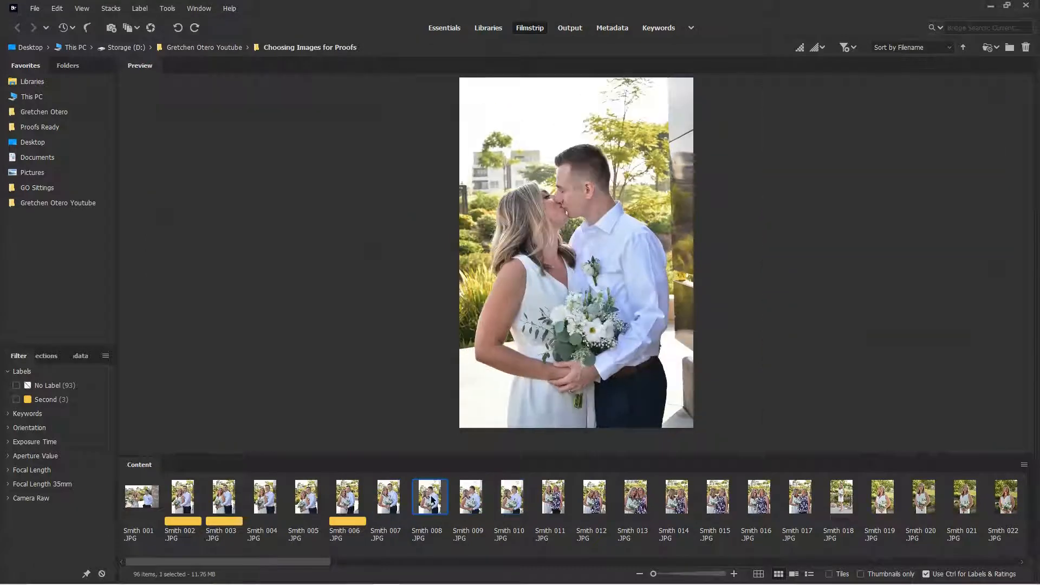
left_click(511, 496)
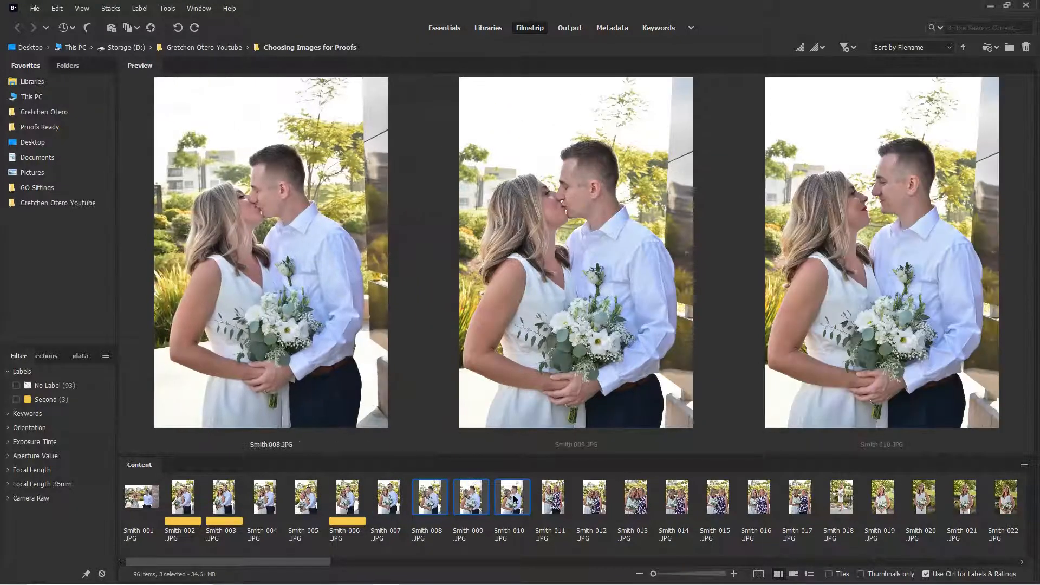
left_click(428, 496)
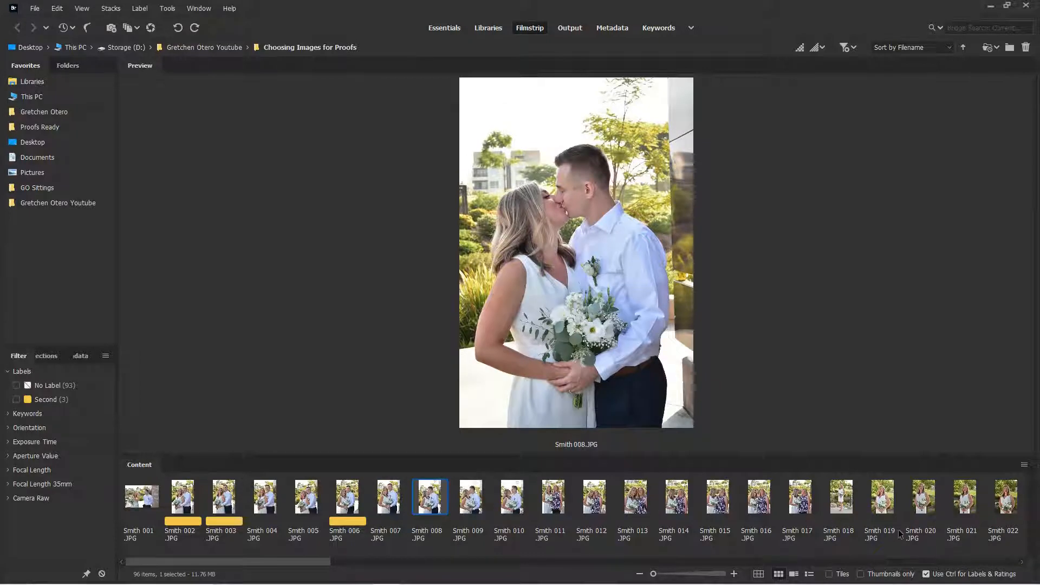
left_click(511, 496)
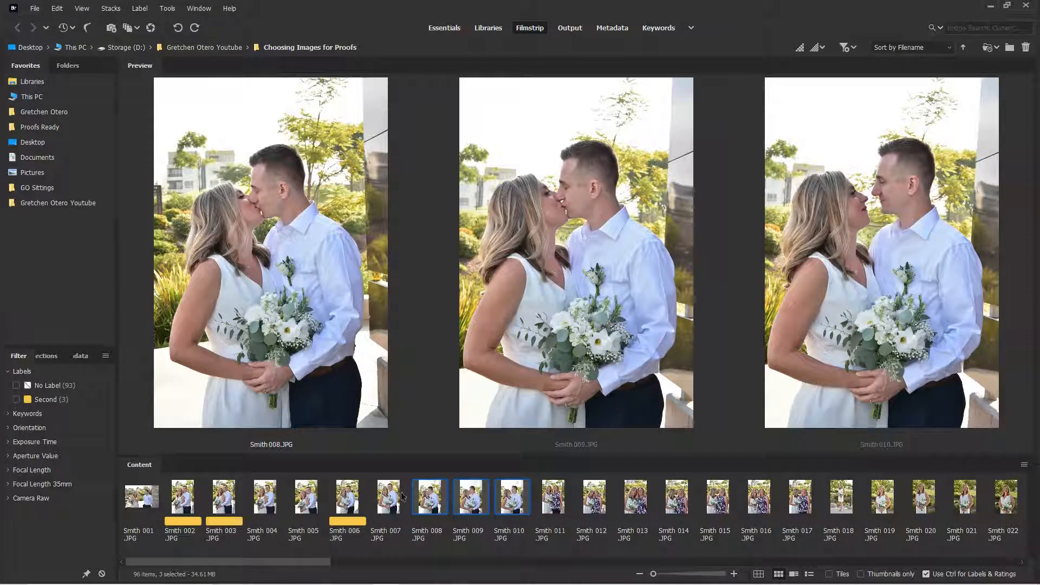
left_click(470, 496)
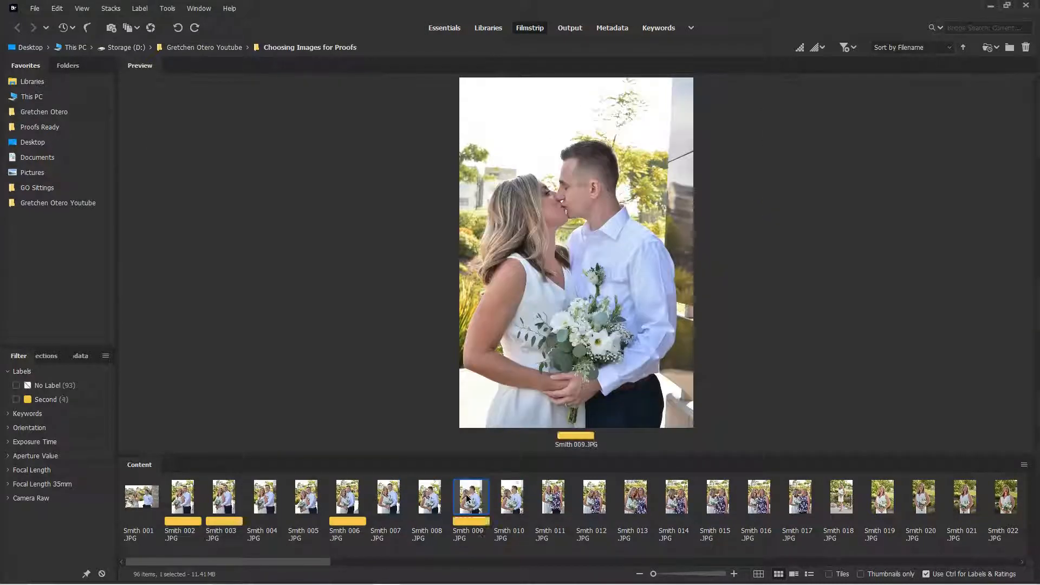
left_click(553, 495)
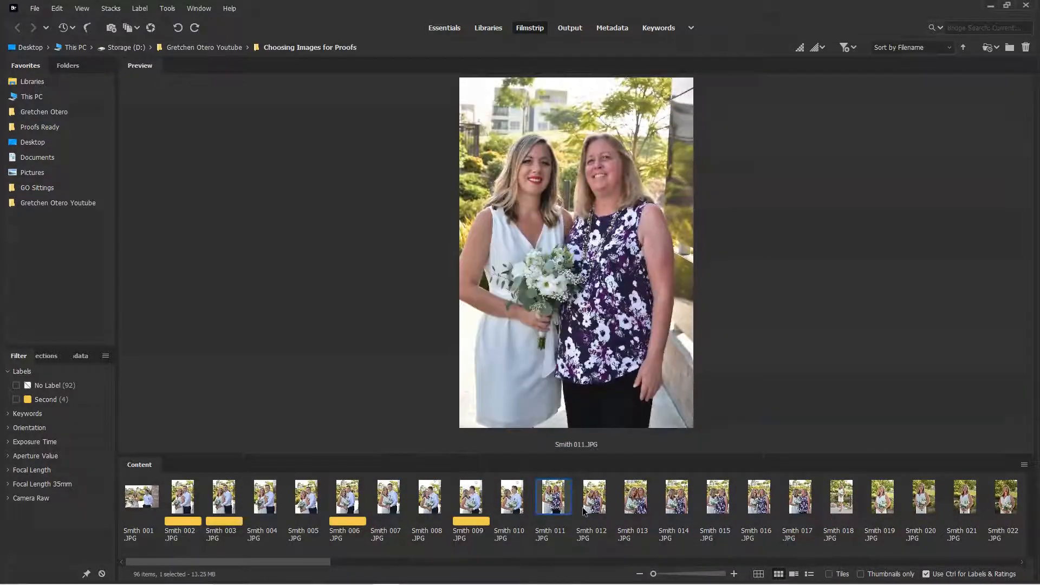
Compare the shots from Smith 011 to 016, labeling Smith 012, 014 and 016 yellow.
left_click(634, 496)
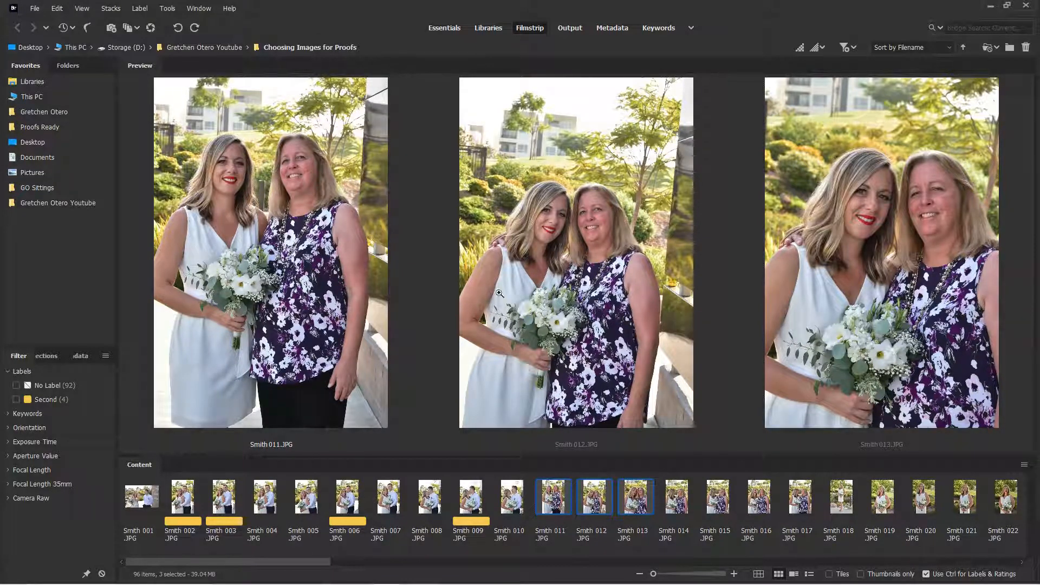
left_click(511, 496)
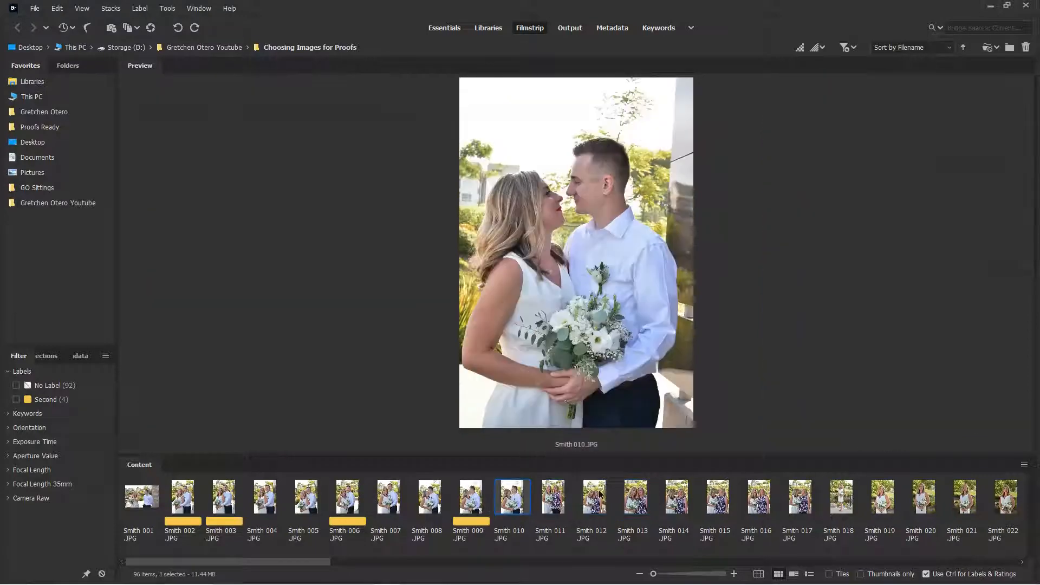
left_click(593, 496)
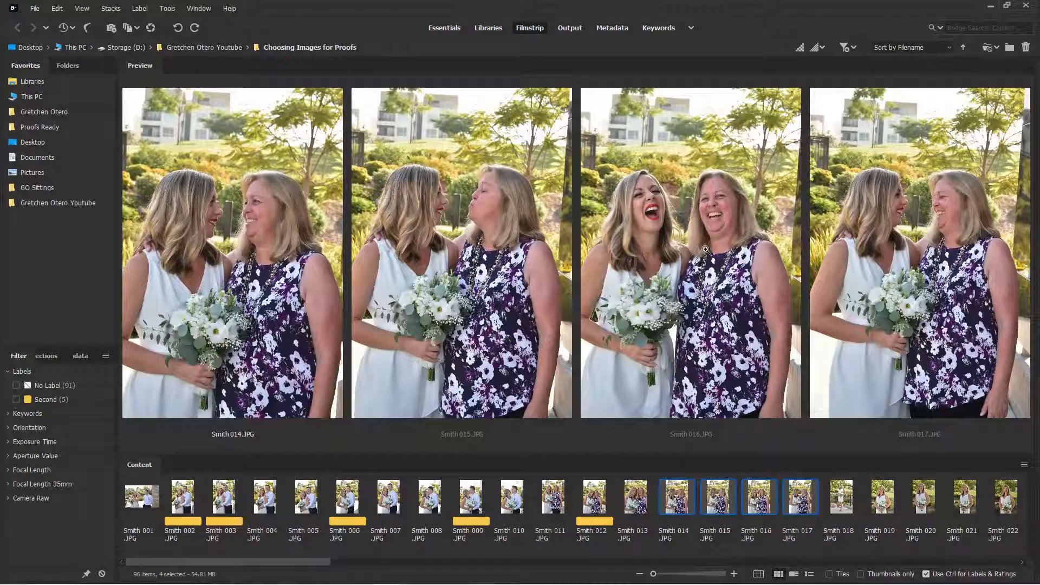
mouse_move(846, 263)
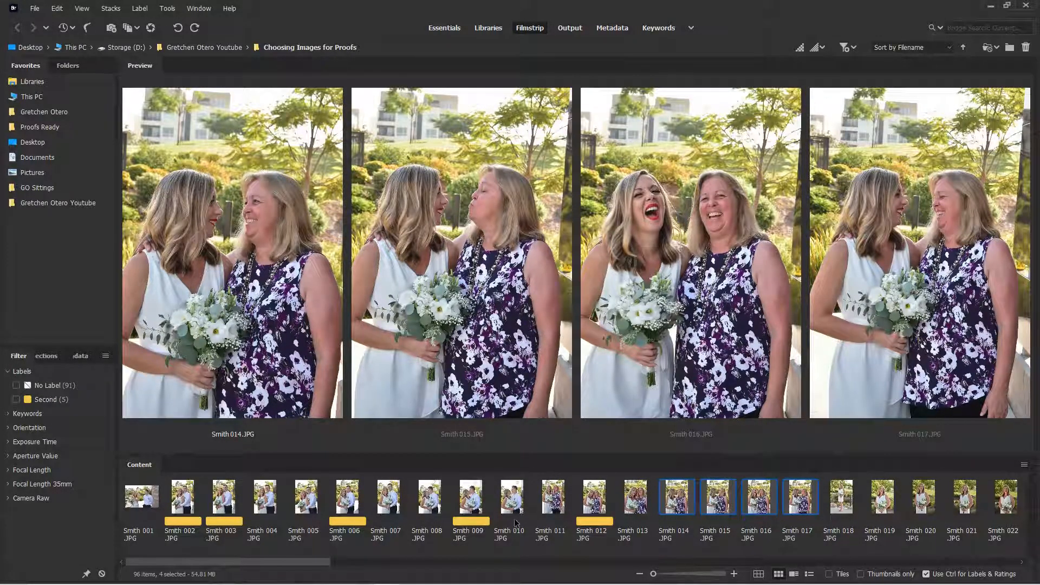
left_click(671, 496)
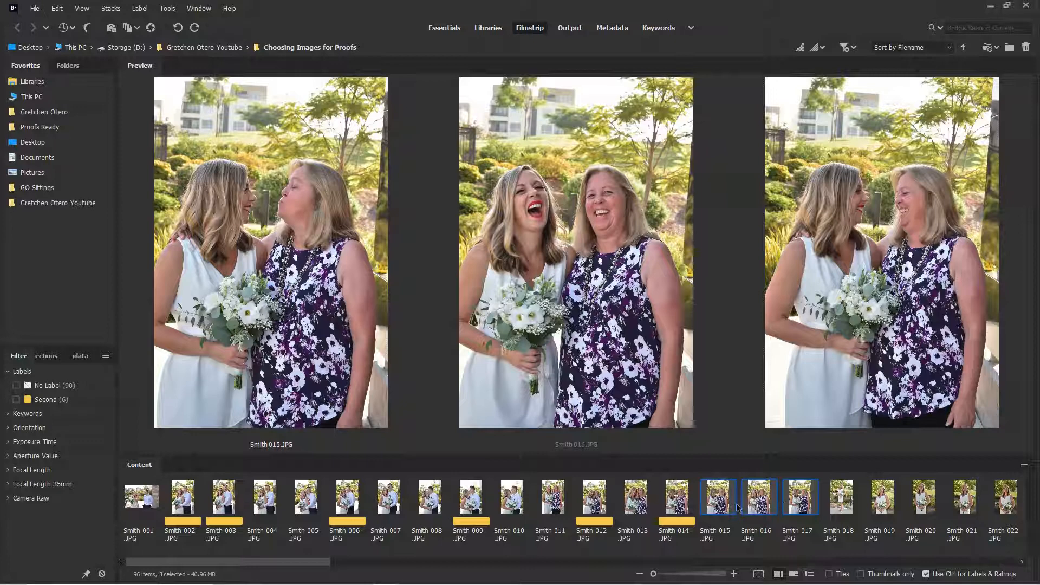
left_click(759, 496)
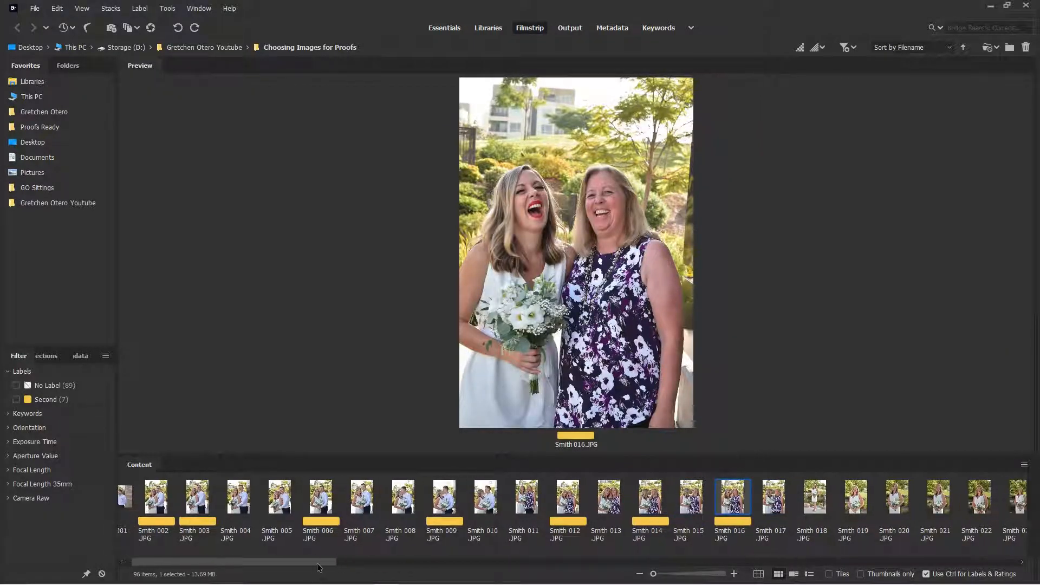
scroll("right", 3)
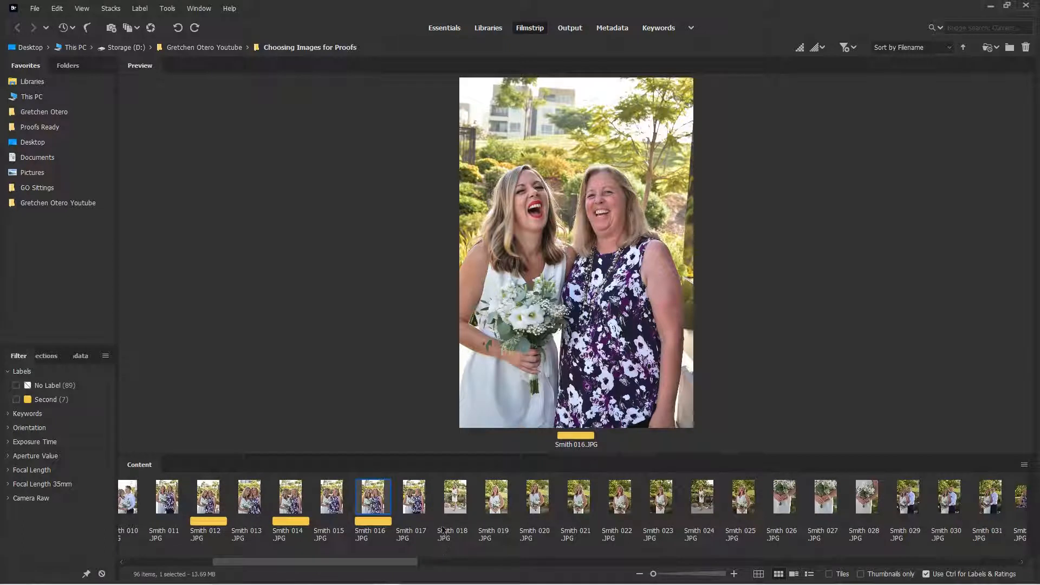
Compare Smith 018 with Smith 024, then label Smith 024 yellow.
scroll("right", 3)
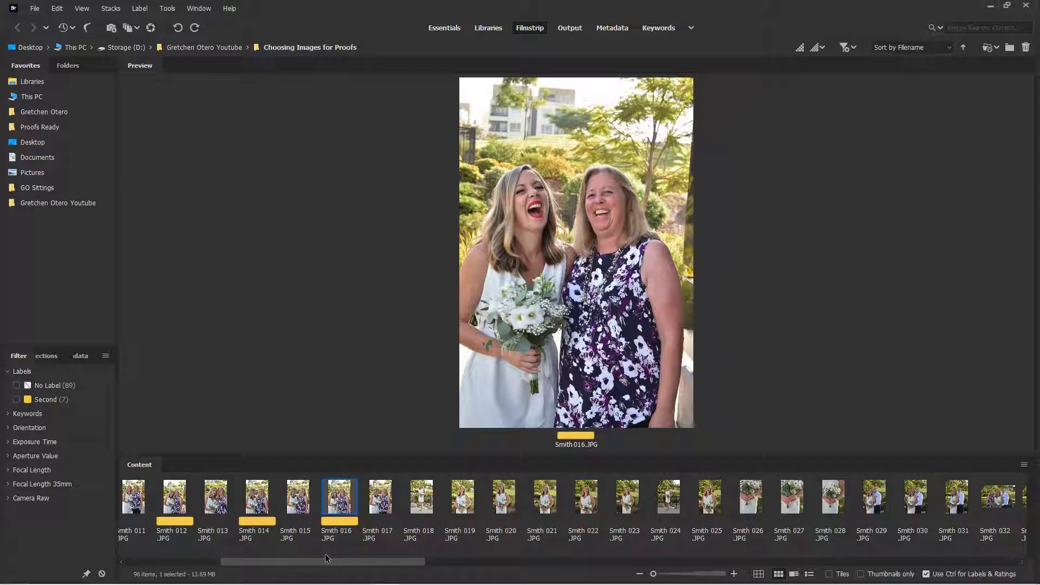
scroll("right", 3)
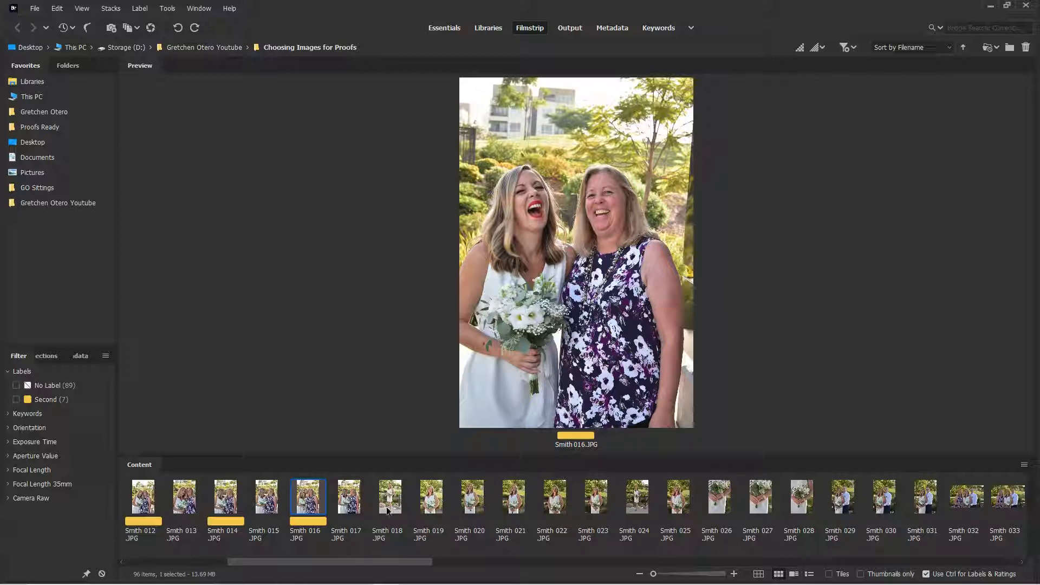
left_click(389, 496)
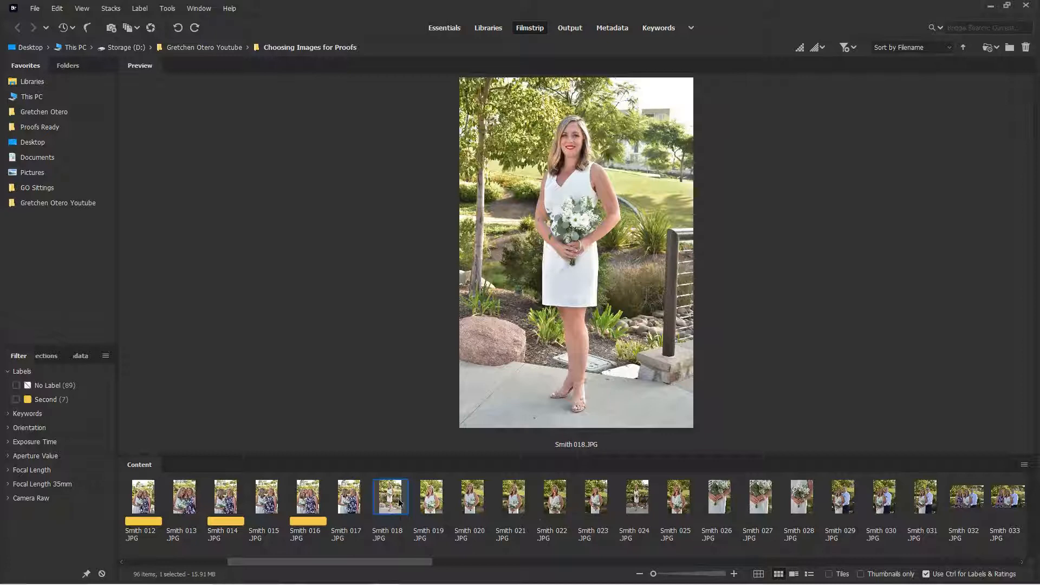
left_click(636, 496)
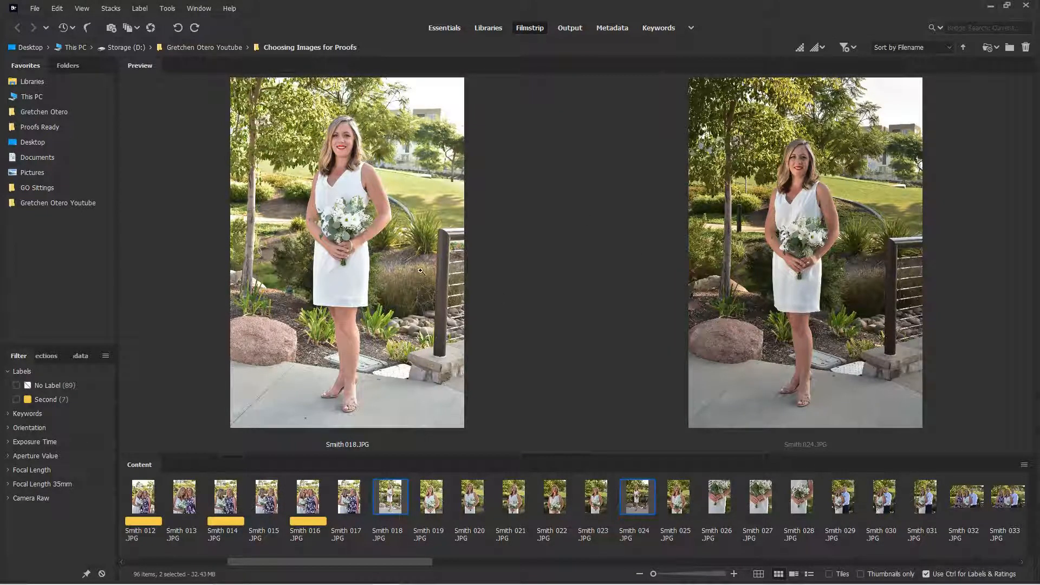
mouse_move(872, 263)
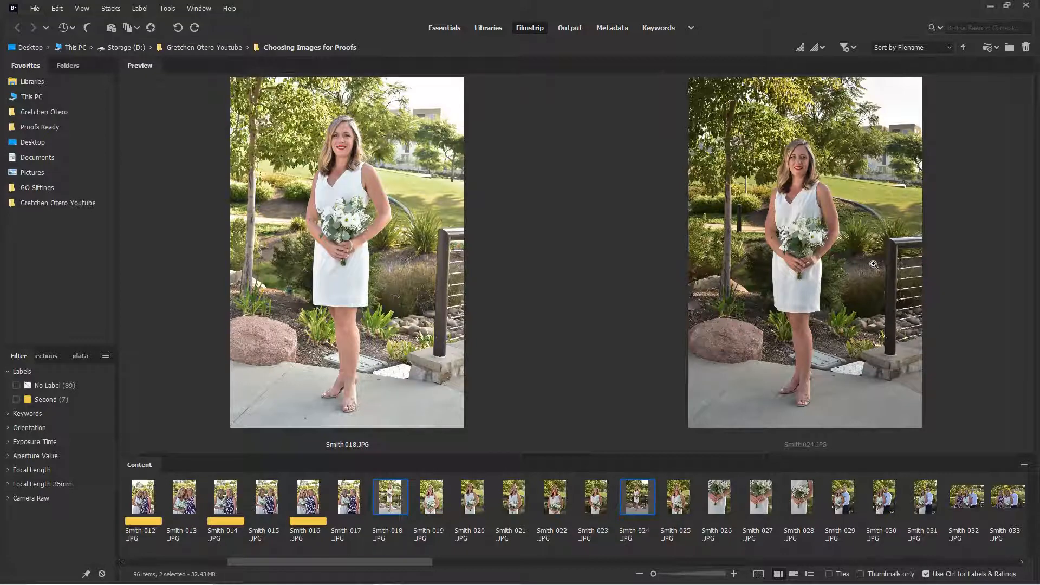
left_click(594, 497)
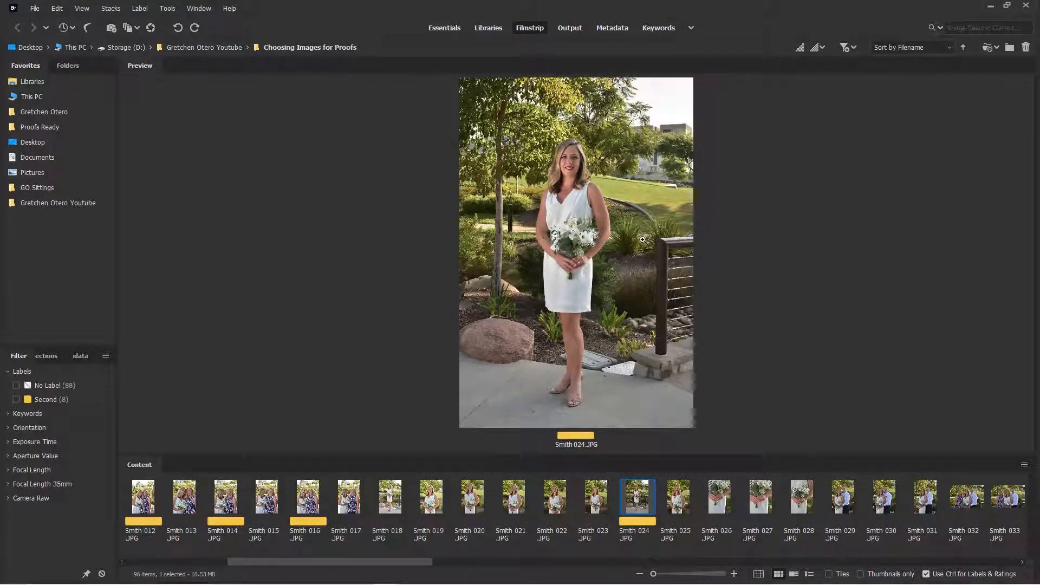
mouse_move(665, 325)
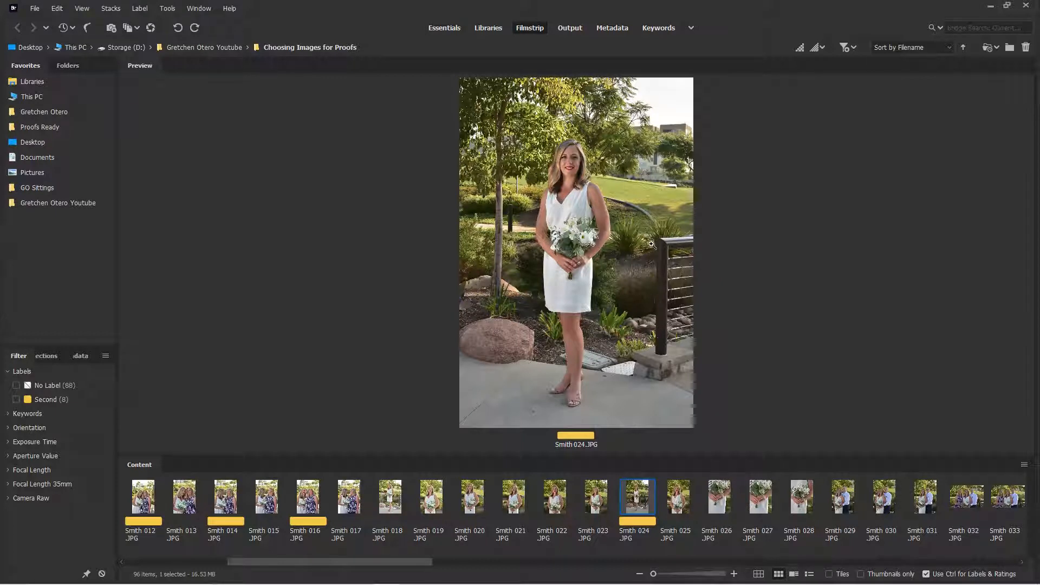
mouse_move(663, 439)
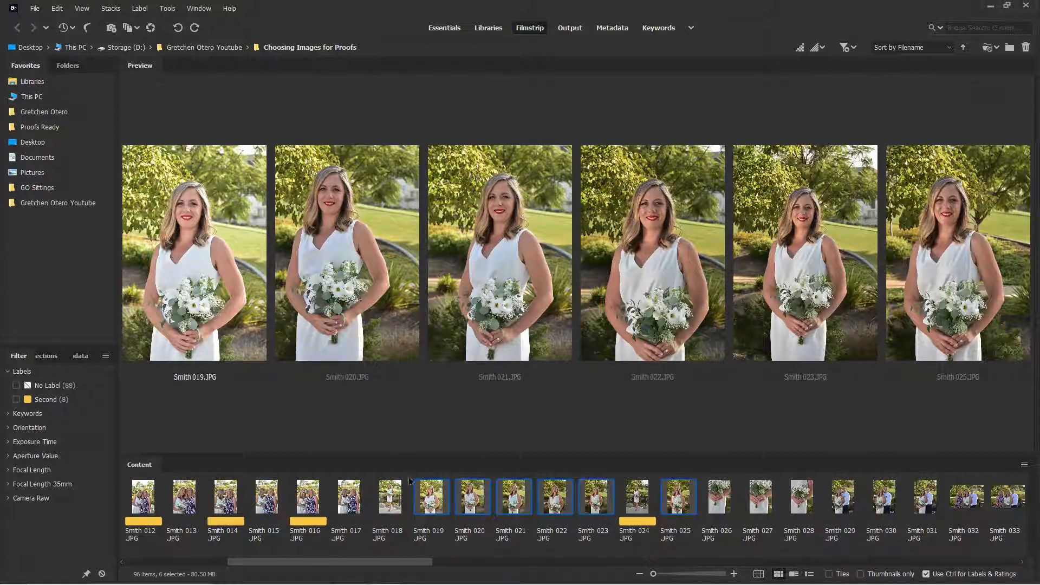
Review close portraits Smith 019 to 022, labeling Smith 021 and 022 yellow.
left_click(513, 496)
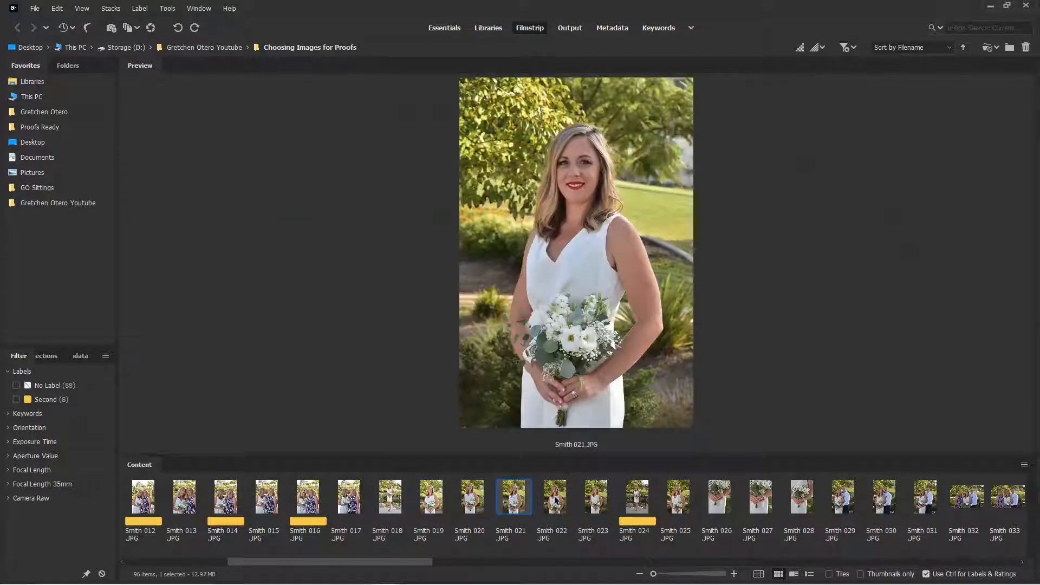
left_click(554, 496)
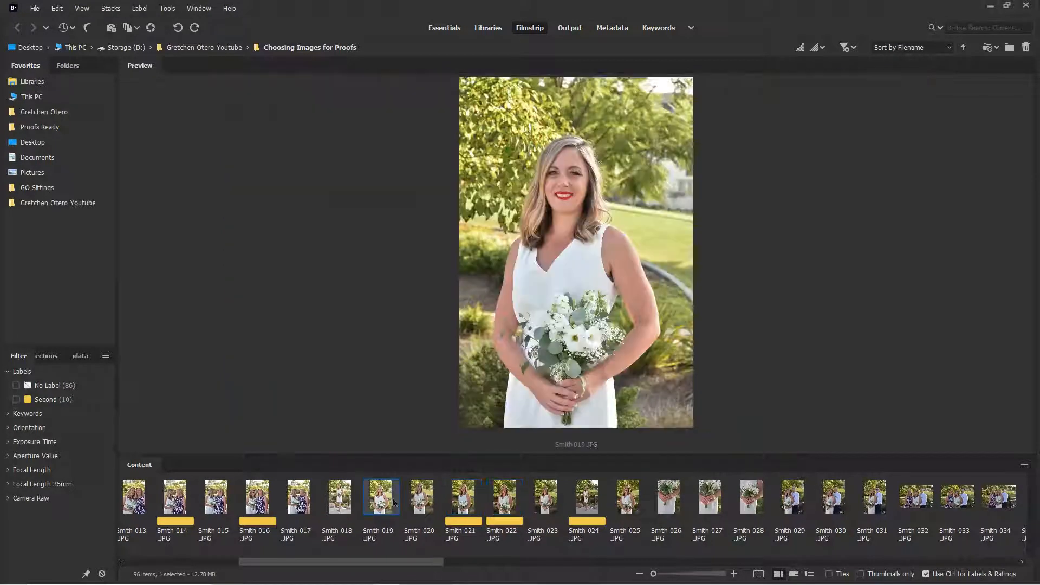
left_click(421, 496)
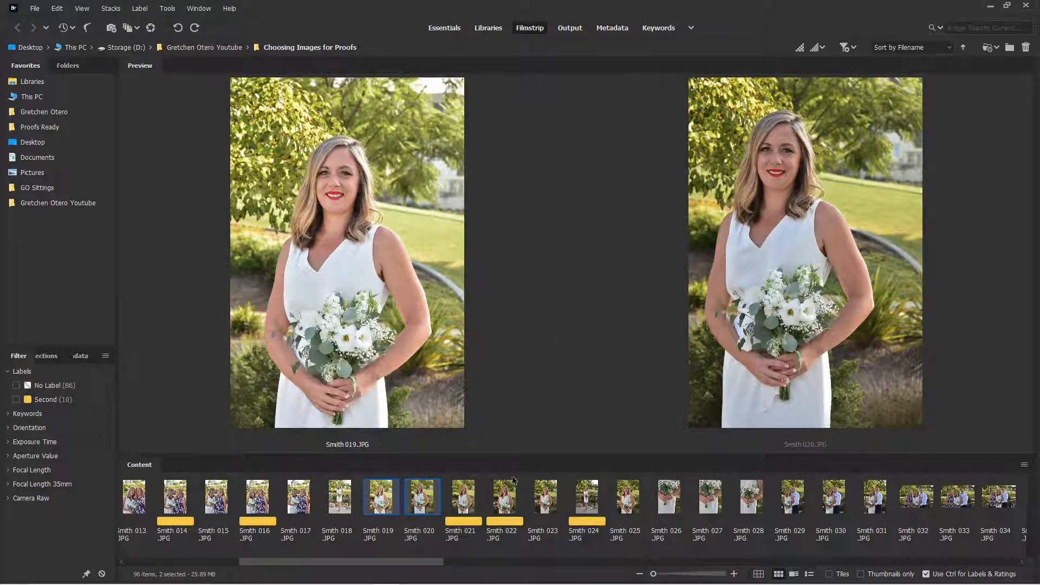
left_click(463, 497)
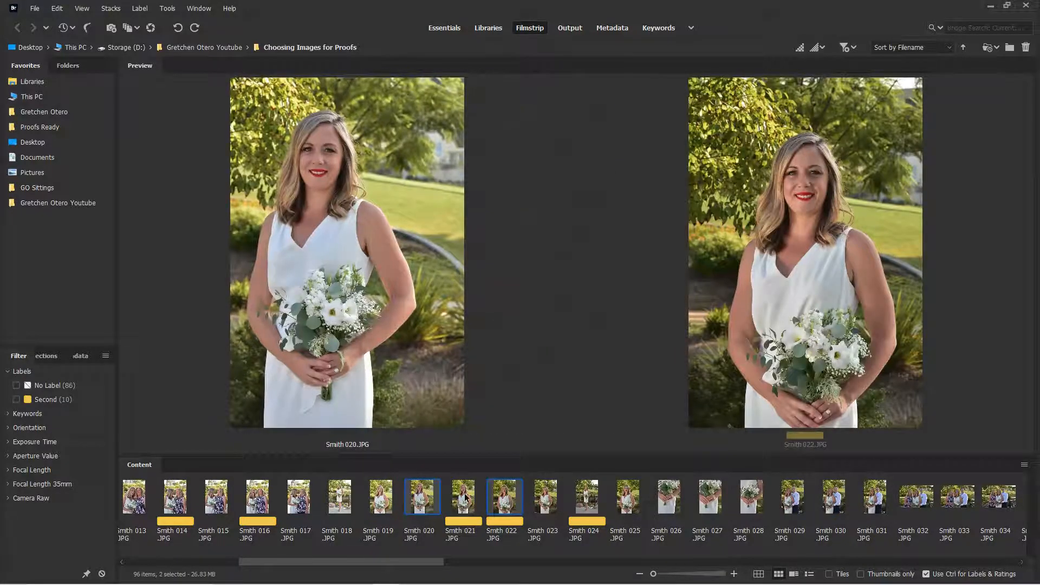
left_click(667, 496)
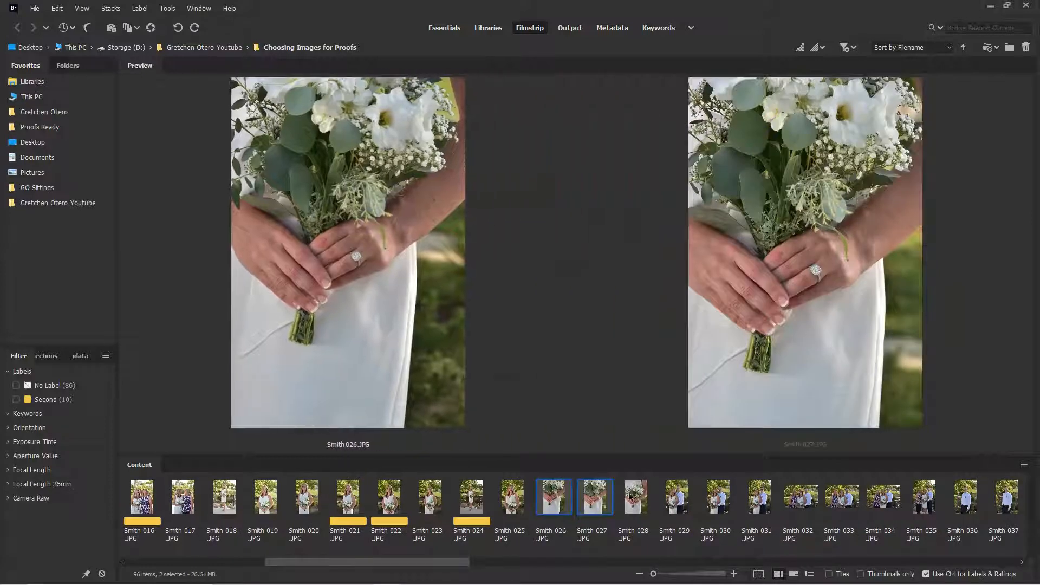
Compare the bouquet close-ups and select Smith 028 as the pick for the yellow label.
left_click(633, 496)
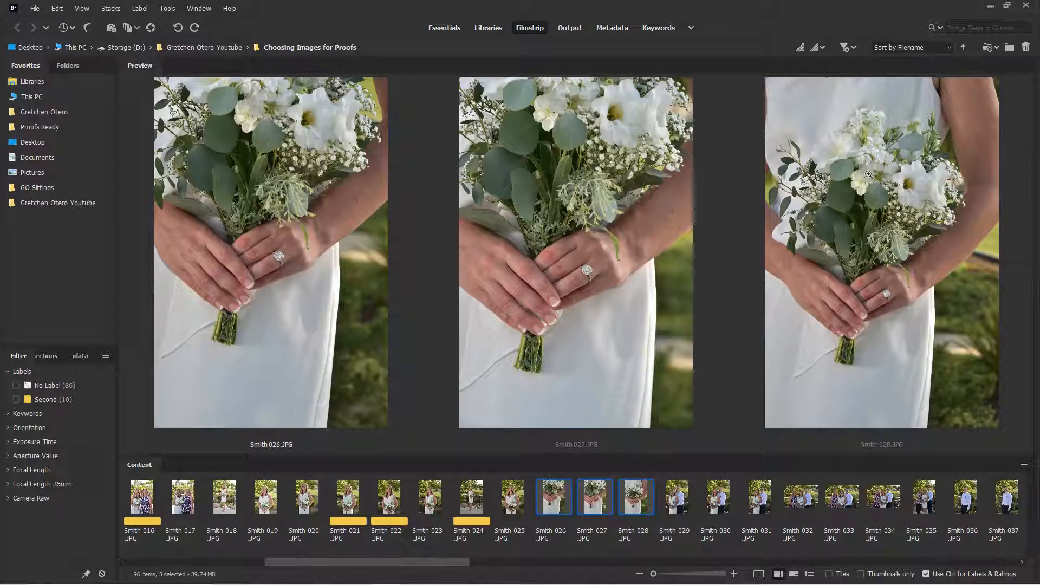
mouse_move(907, 163)
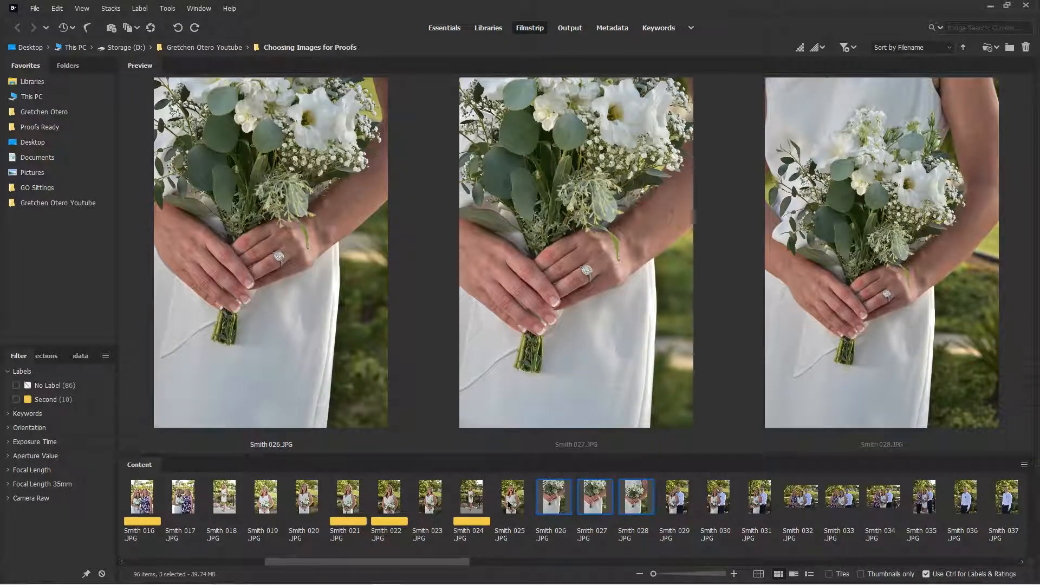
left_click(635, 496)
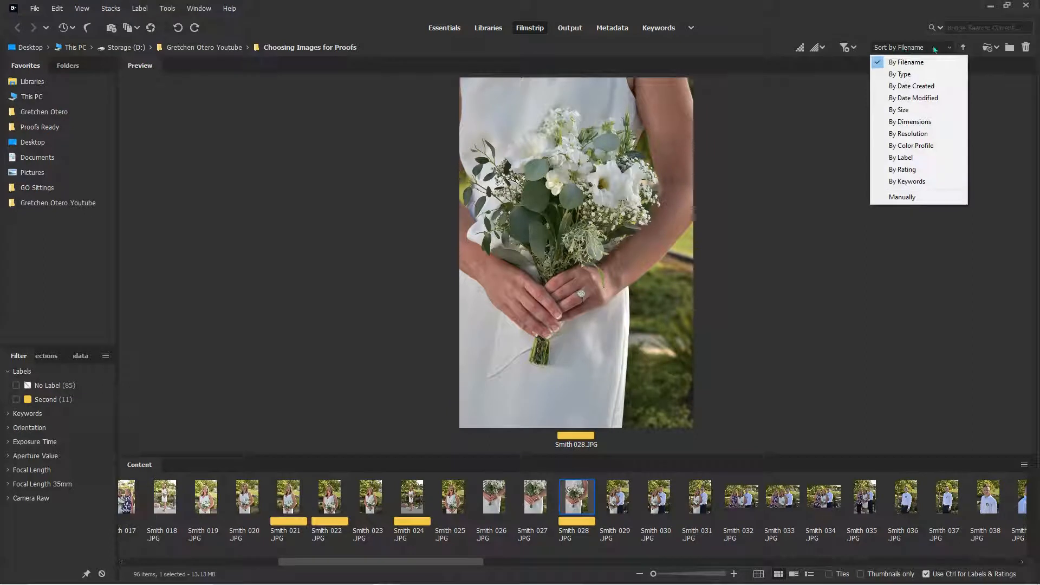
Sort the 96 photos By Label and preview Smith 002, the first labelled pick.
left_click(900, 74)
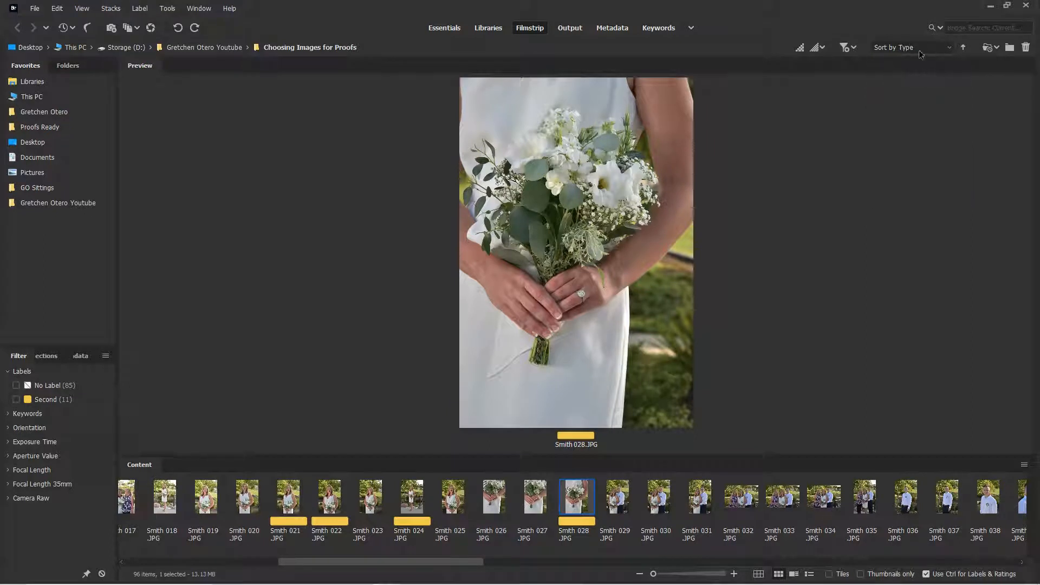
left_click(912, 48)
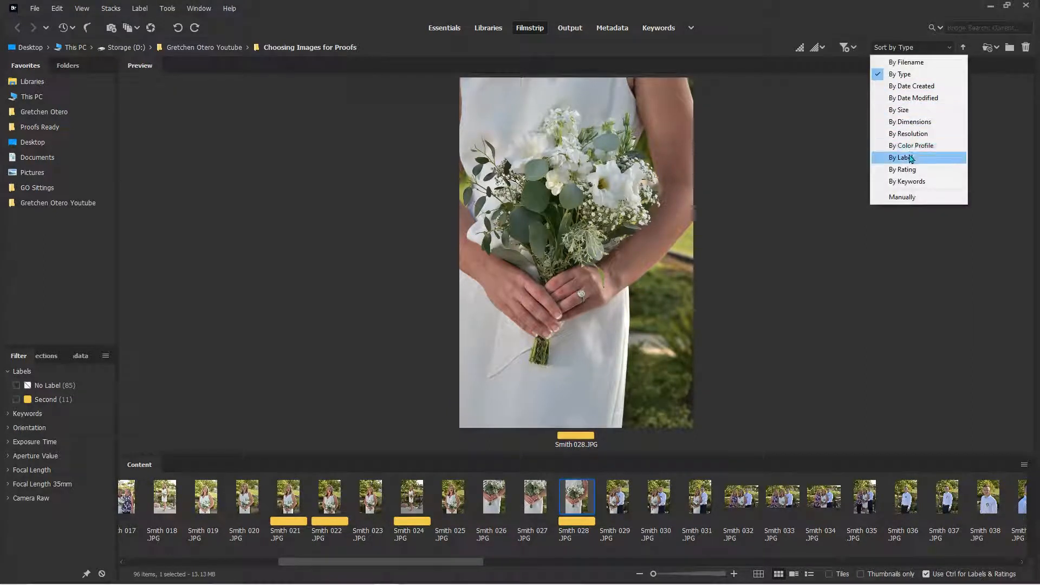
left_click(902, 157)
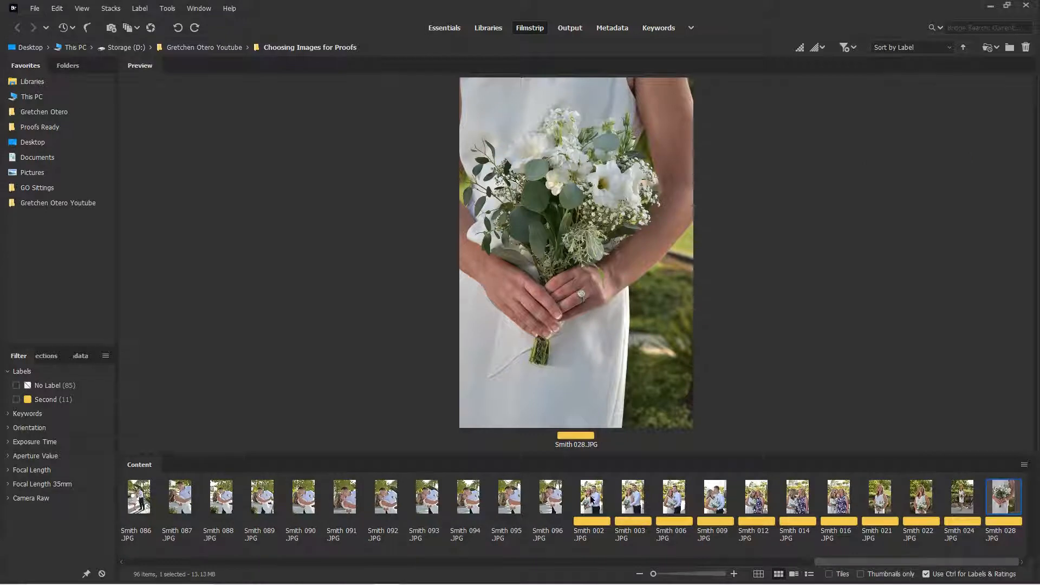
left_click(590, 496)
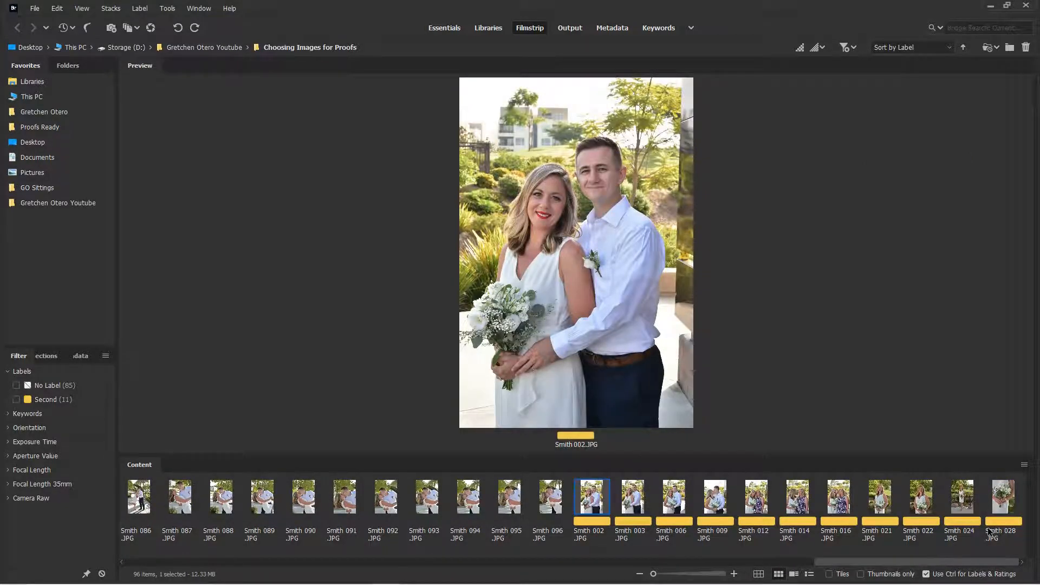